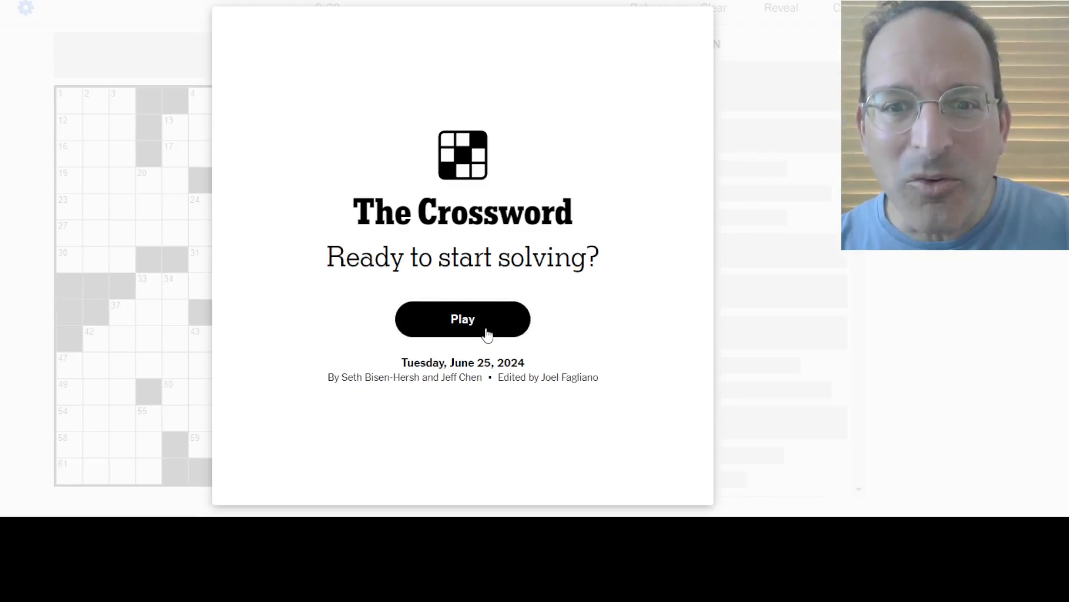
Start the June 25 puzzle and enter CPR, COLGATE, TENNISBRACELET, AFRAME and GOUDA in the top-left
{"action": "left_click", "coordinate": [462, 318]}
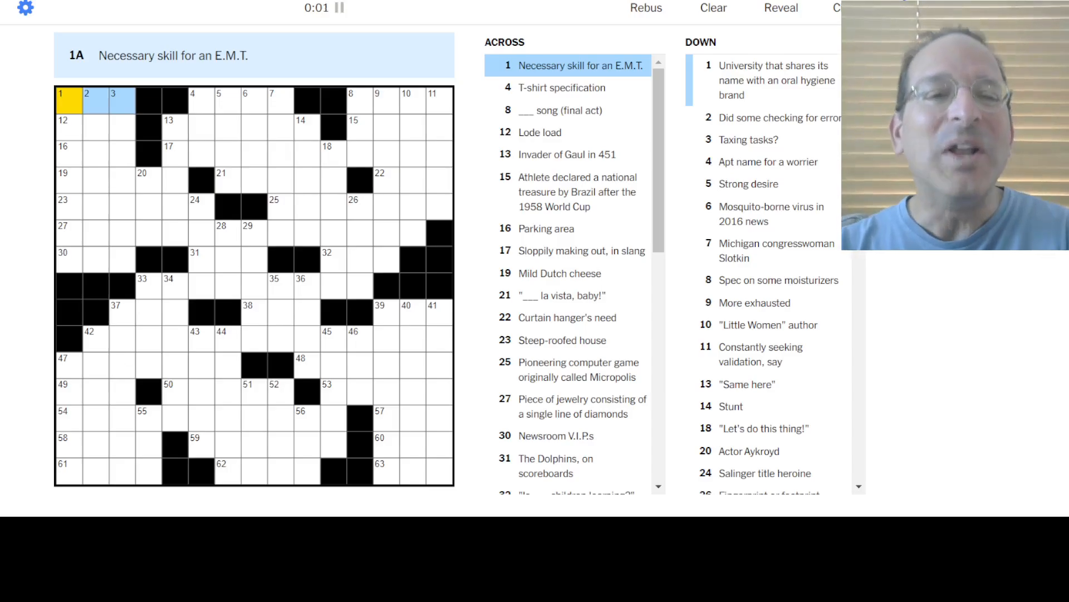
{"action": "type", "text": "CPR"}
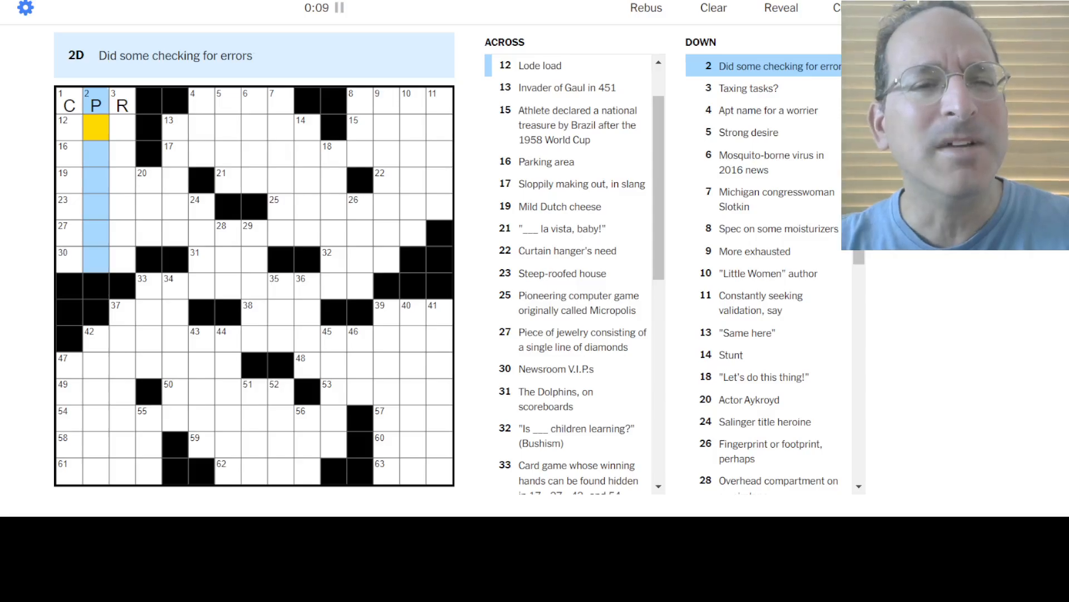
{"action": "left_click", "coordinate": [68, 106]}
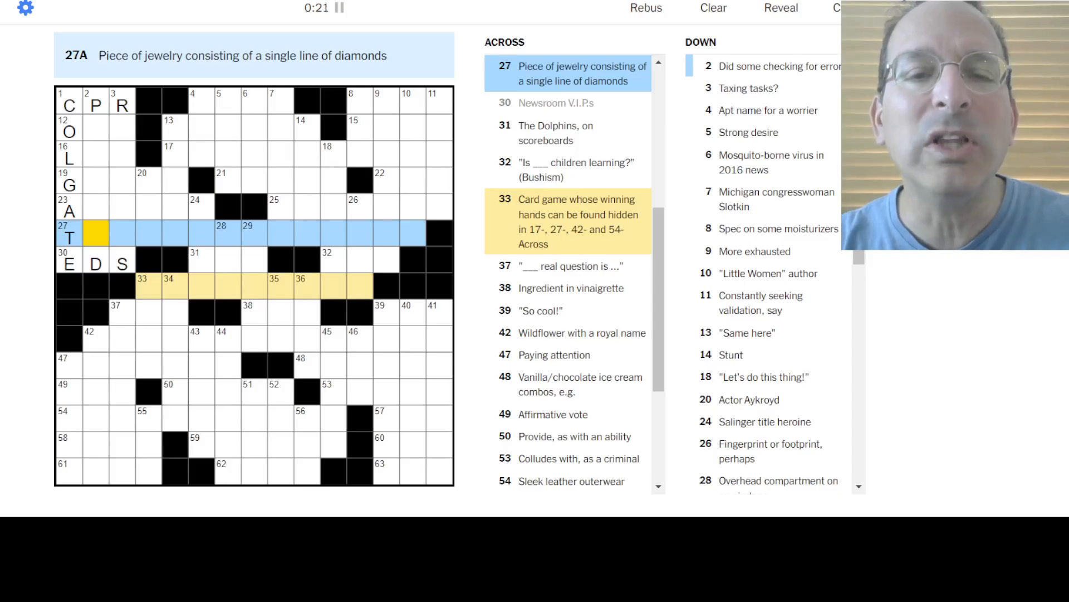
{"action": "type", "text": "ENNISBRACELET"}
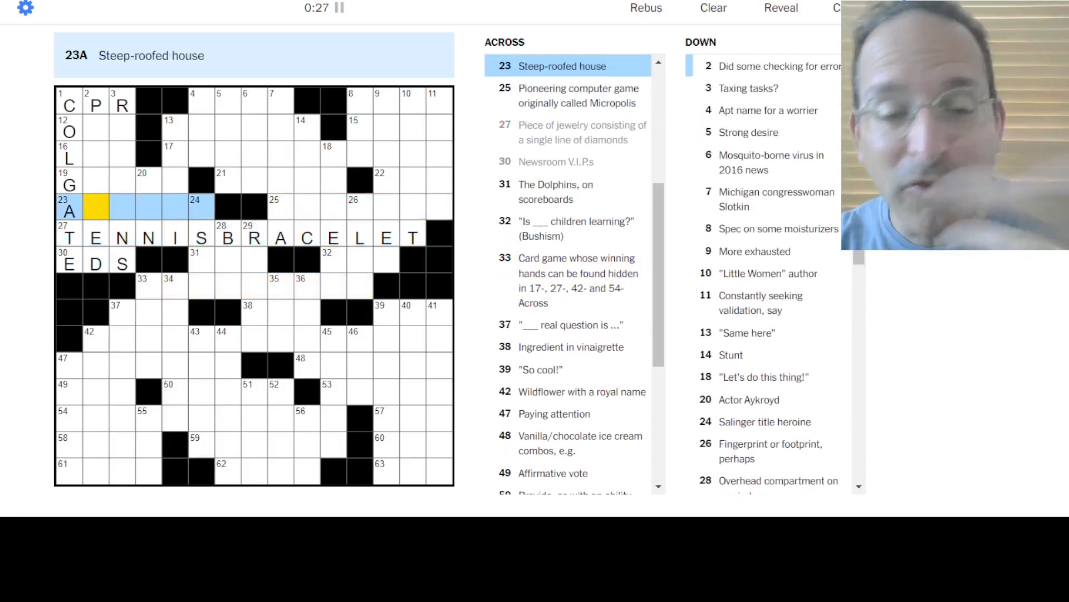
{"action": "type", "text": "AFRAME"}
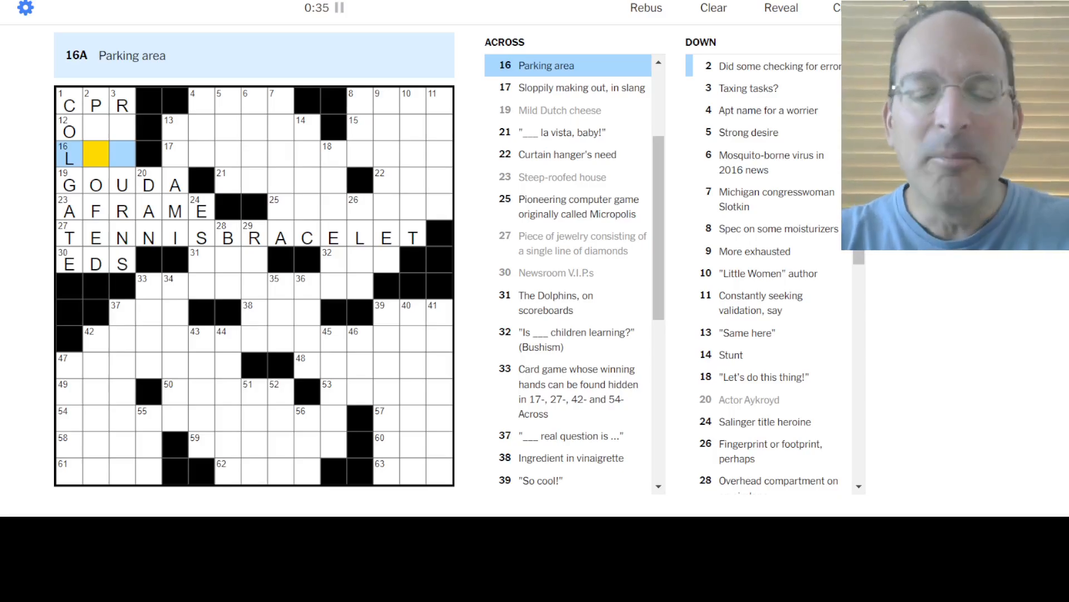
Enter ORE, LOT, ATTILA and a tentative SHARINGSPIT across the upper rows, then move to 4-Down and 5-Down
{"action": "left_click", "coordinate": [95, 132]}
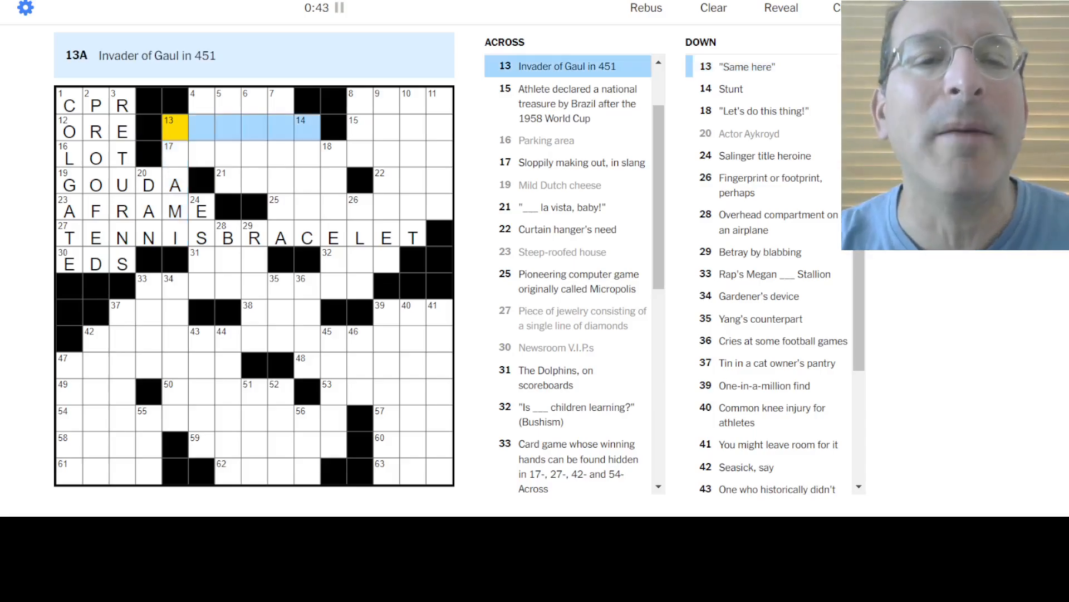
{"action": "type", "text": "ATTILA"}
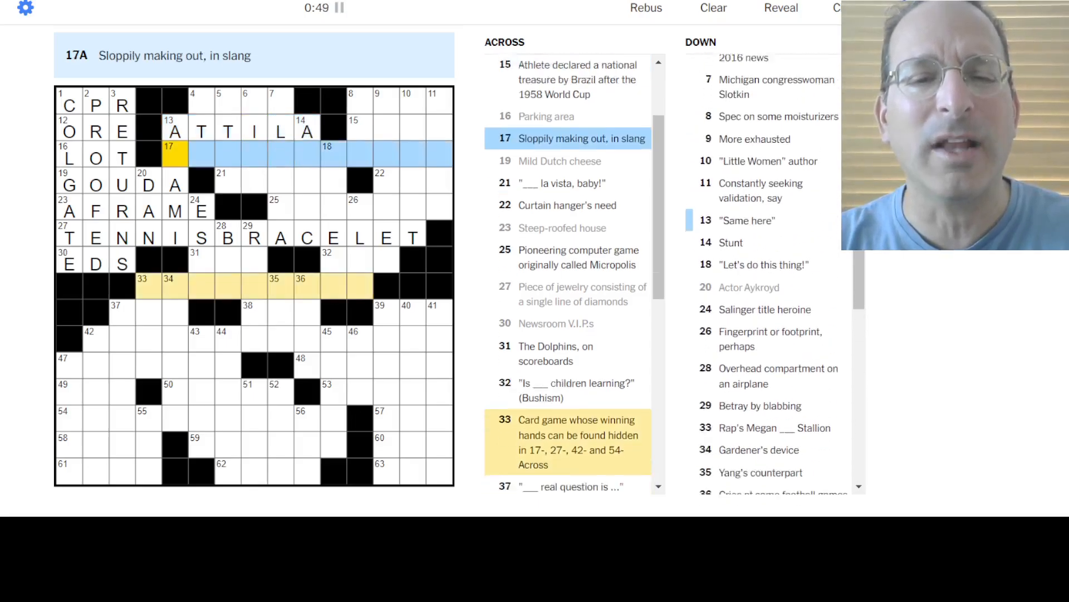
{"action": "type", "text": "S"}
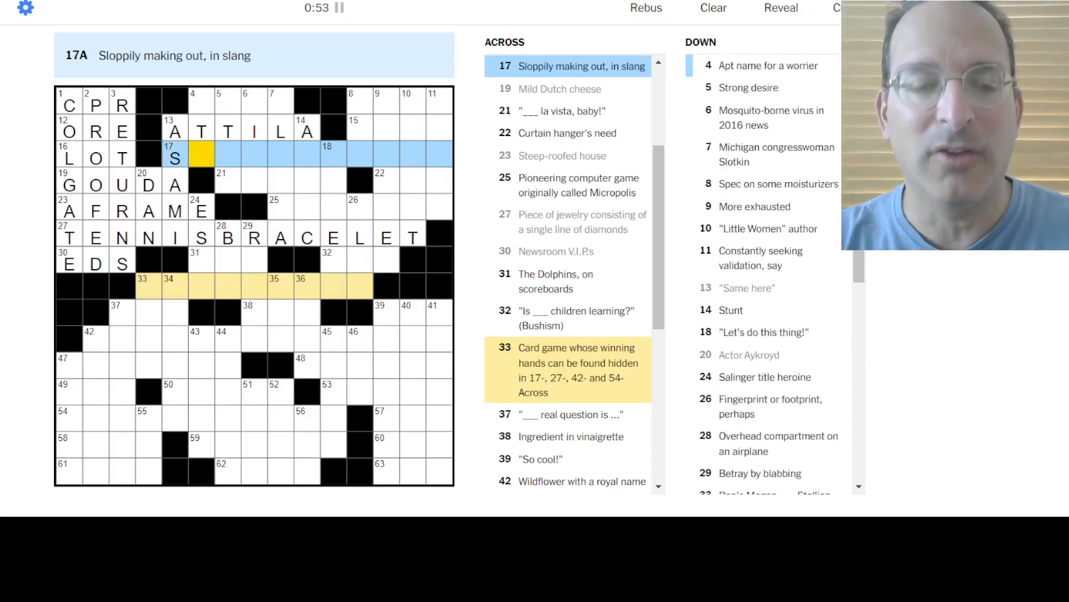
{"action": "type", "text": "WAPPING"}
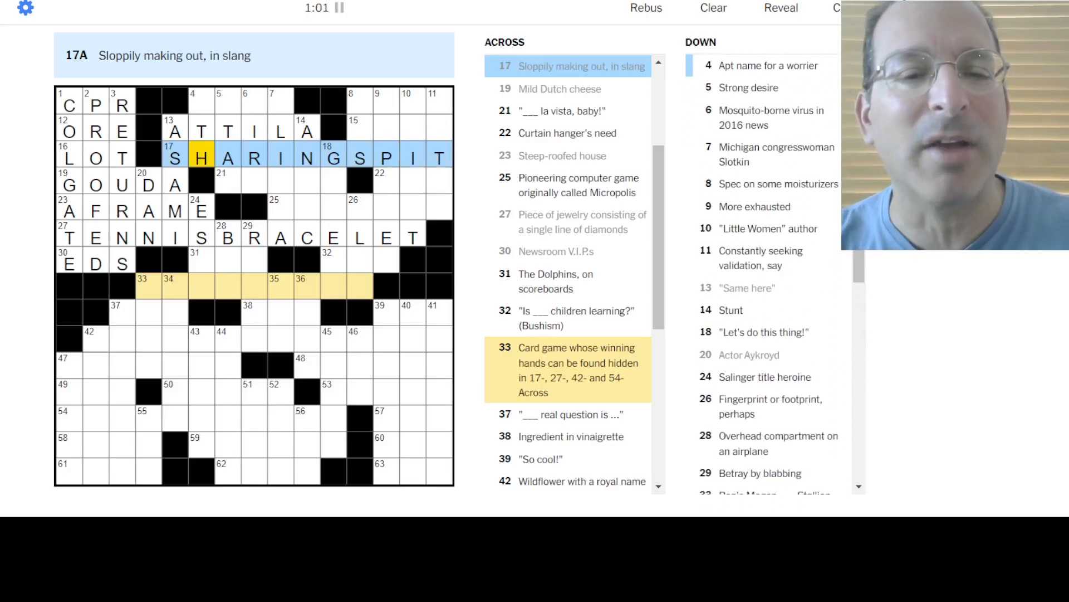
{"action": "left_click", "coordinate": [202, 101]}
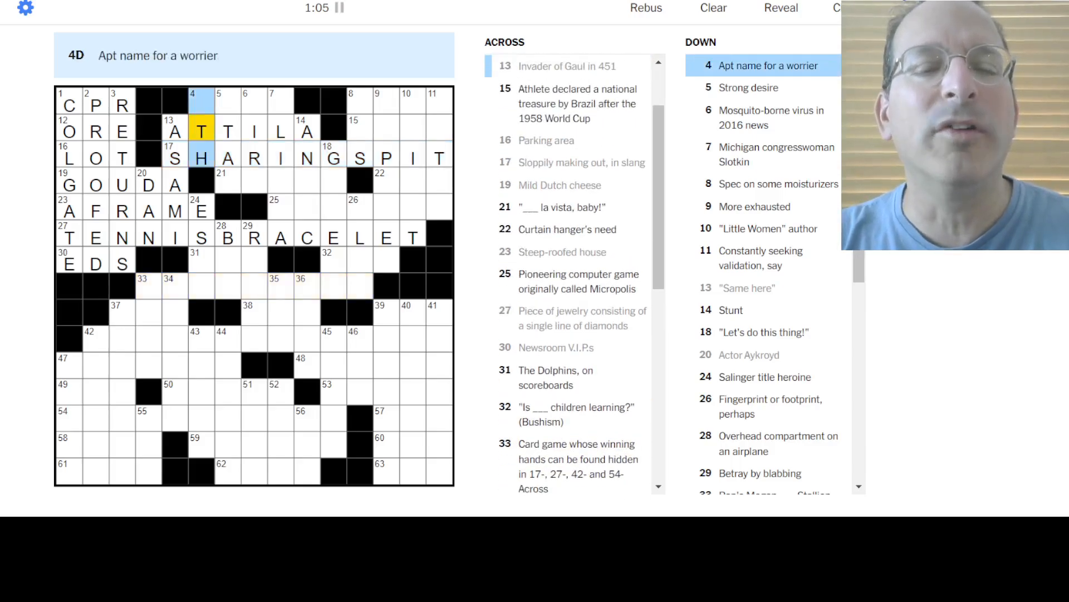
{"action": "left_click", "coordinate": [228, 105]}
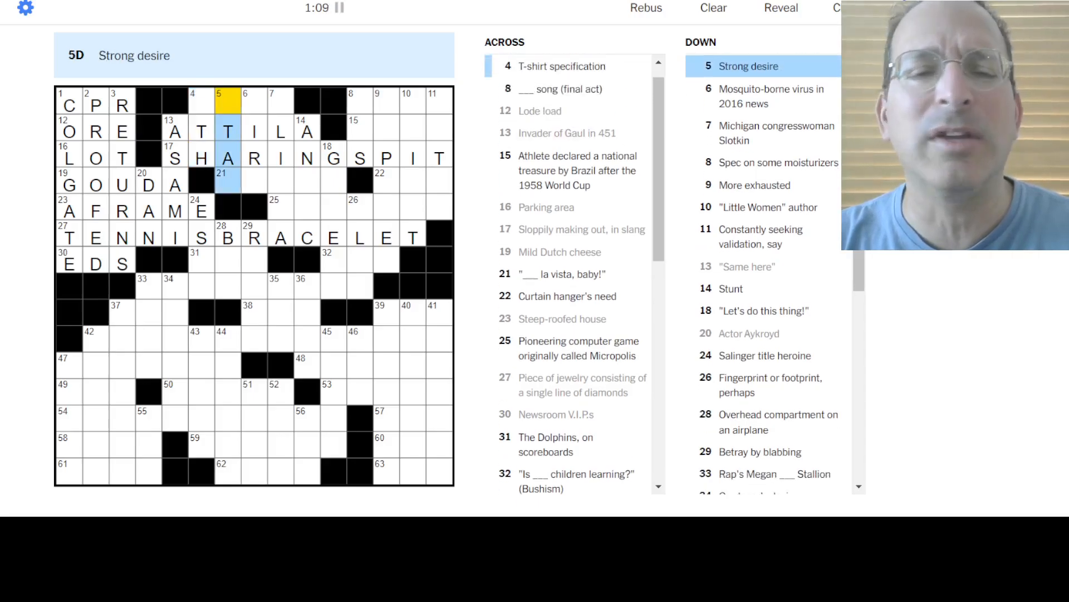
Fill SIZE and HASTA, start 25-Across with SI, and erase ATTILA's middle letters while working 6-Down
{"action": "left_click", "coordinate": [253, 103]}
{"action": "type", "text": "SIZE"}
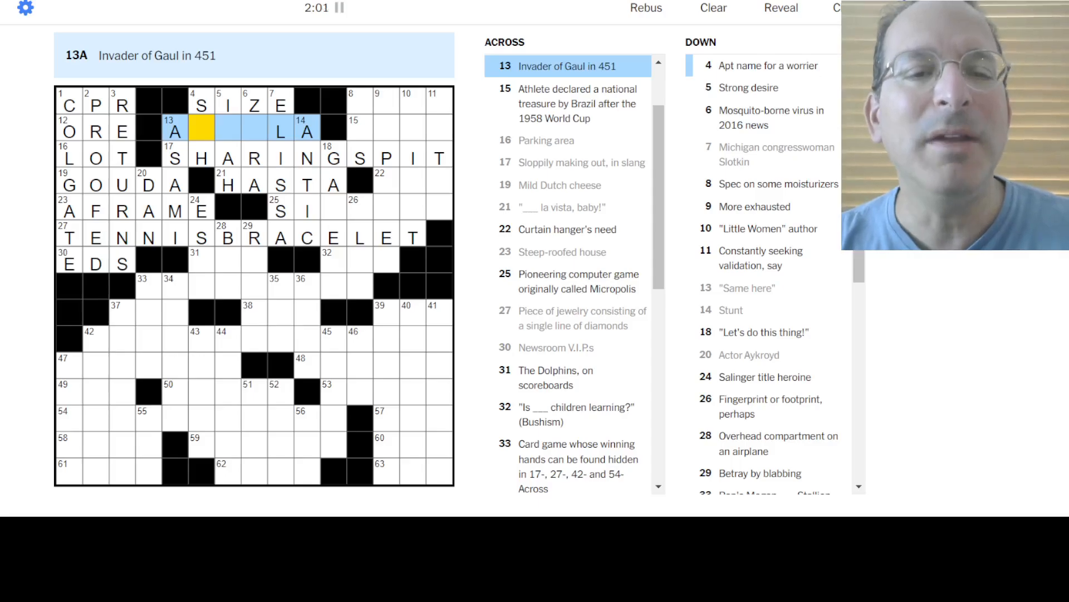
{"action": "left_click", "coordinate": [200, 105]}
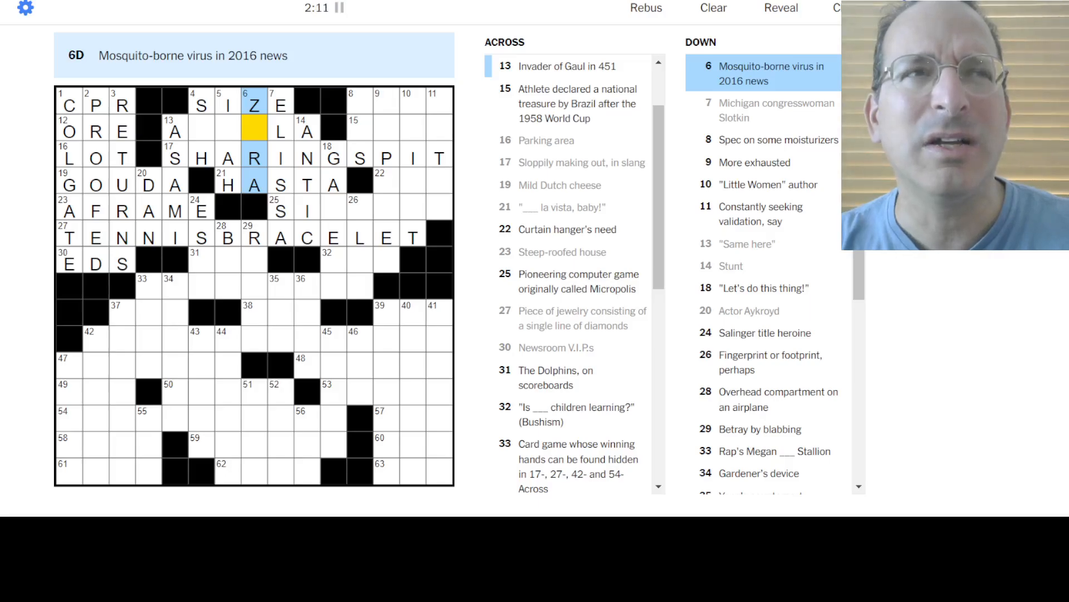
Restore ATTILA and revise 17-Across to SUCKINGSPIT, then move through 18-Down to 8-Across
{"action": "type", "text": "I"}
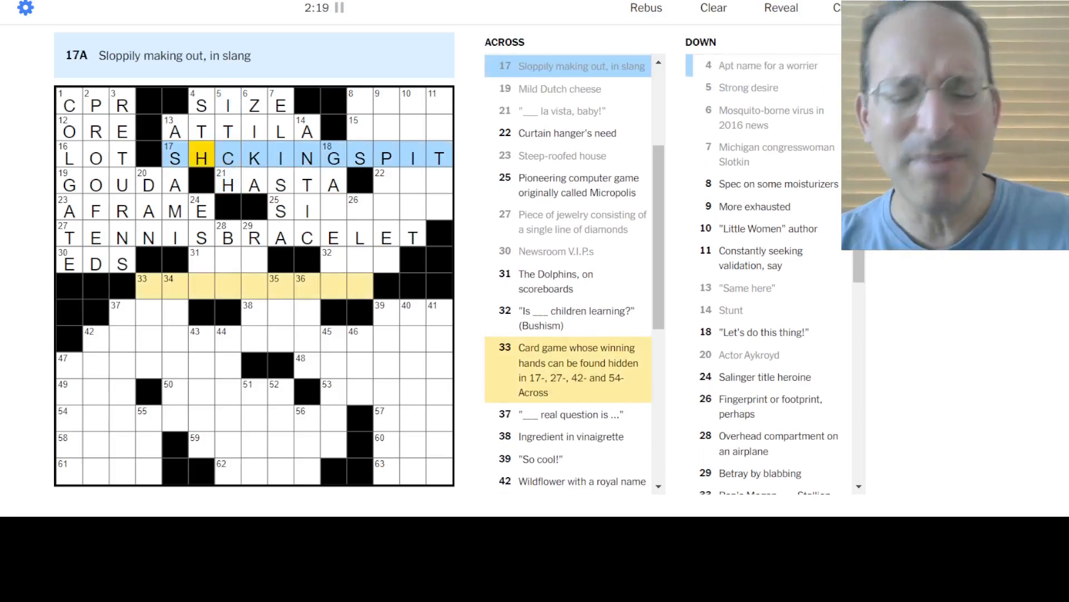
{"action": "type", "text": "U"}
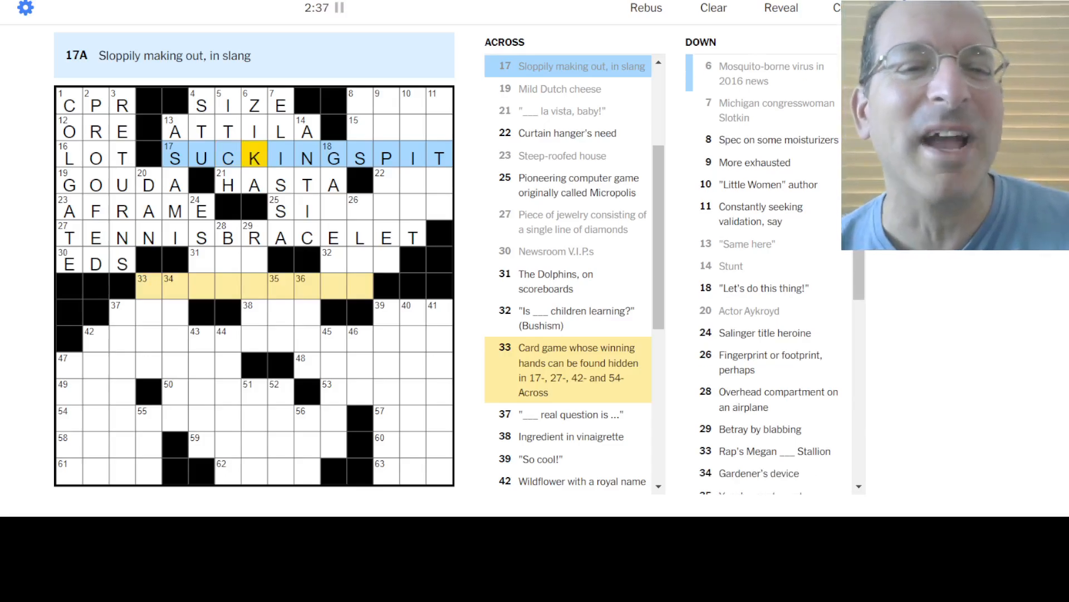
{"action": "left_click", "coordinate": [200, 105]}
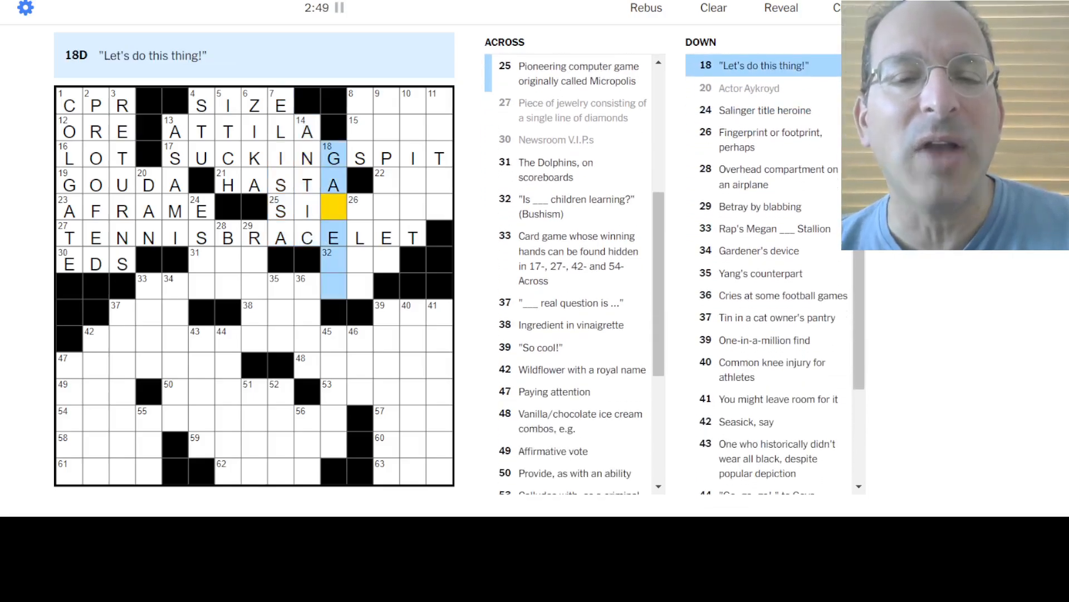
{"action": "left_click", "coordinate": [361, 207]}
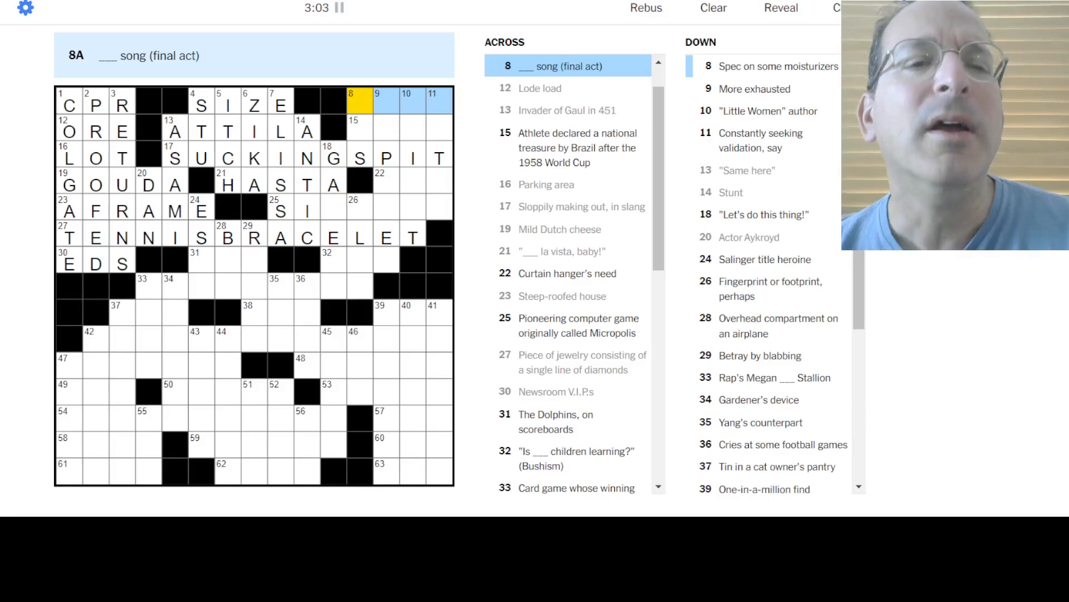
Enter SWAN, PELE, ROD and WEARIER, and correct 17-Across to SUCKINGFACE
{"action": "type", "text": "SWAN"}
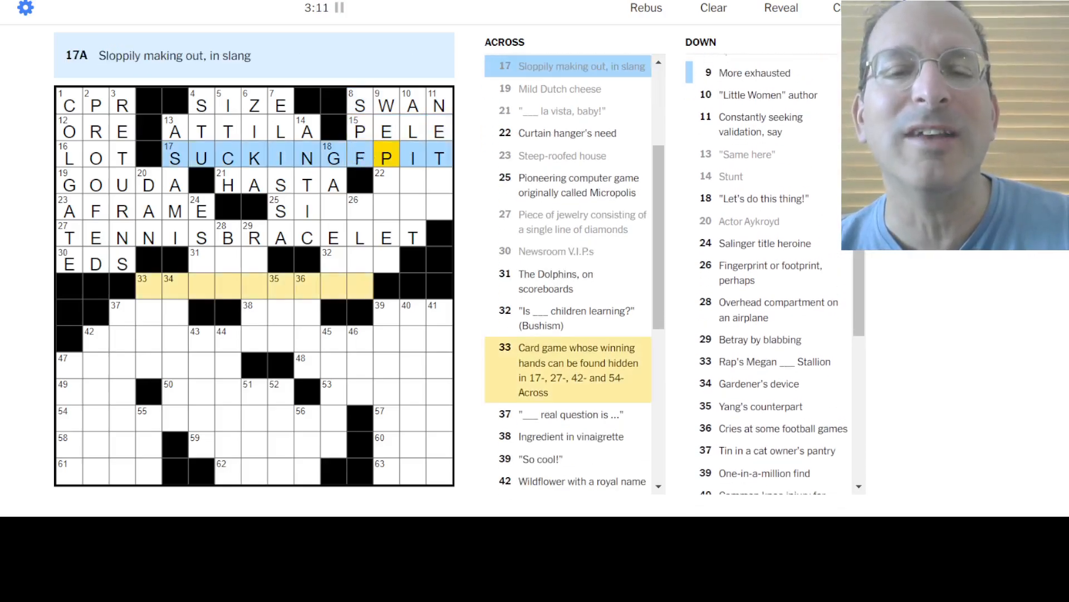
{"action": "type", "text": "A"}
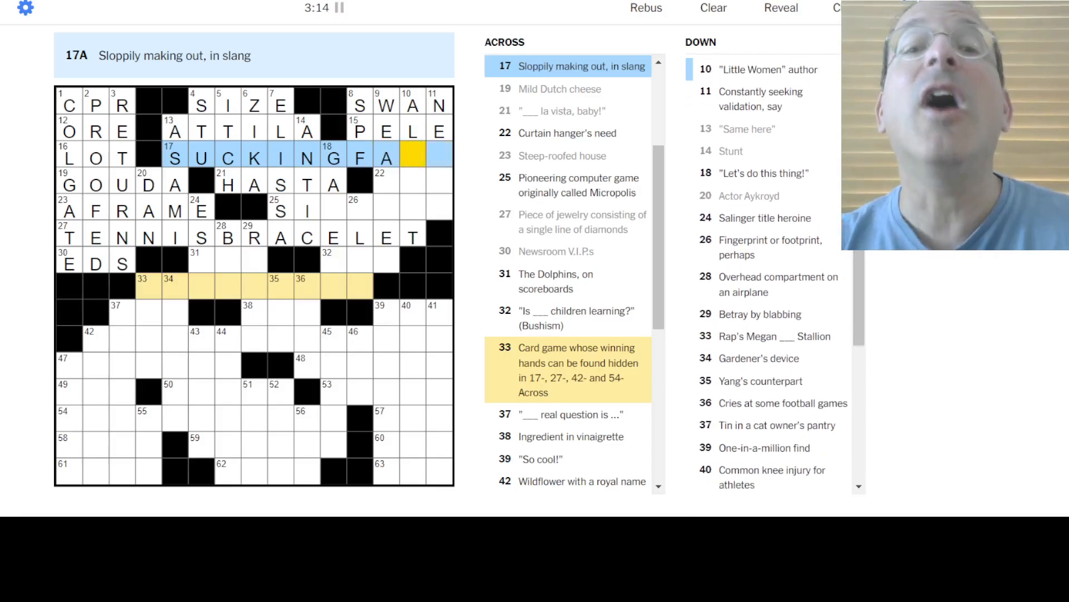
{"action": "type", "text": "CE"}
{"action": "left_click", "coordinate": [386, 179]}
{"action": "type", "text": "RIER"}
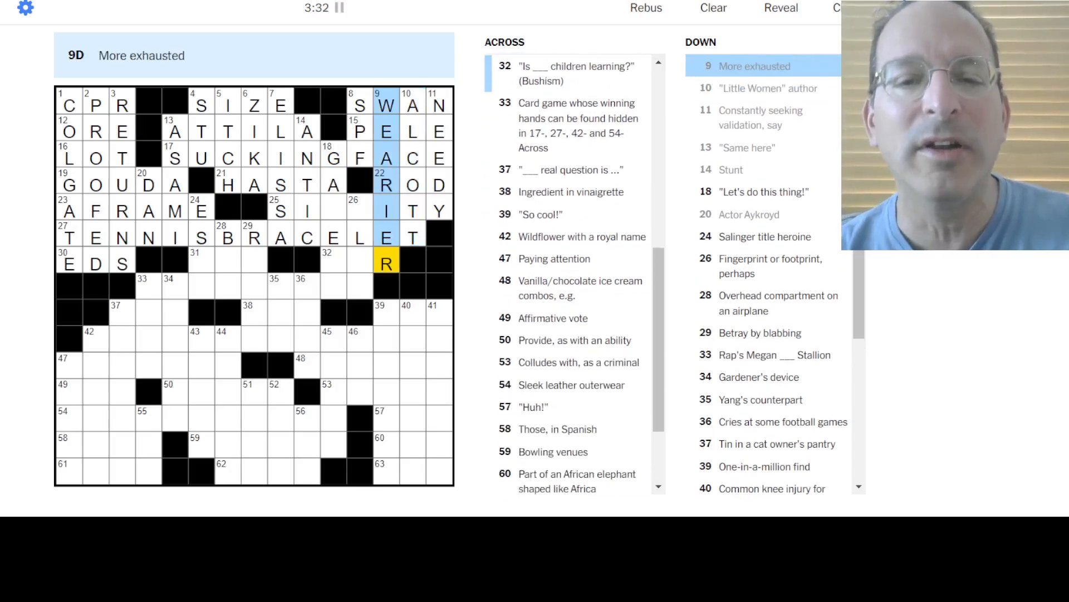
{"action": "left_click", "coordinate": [360, 211]}
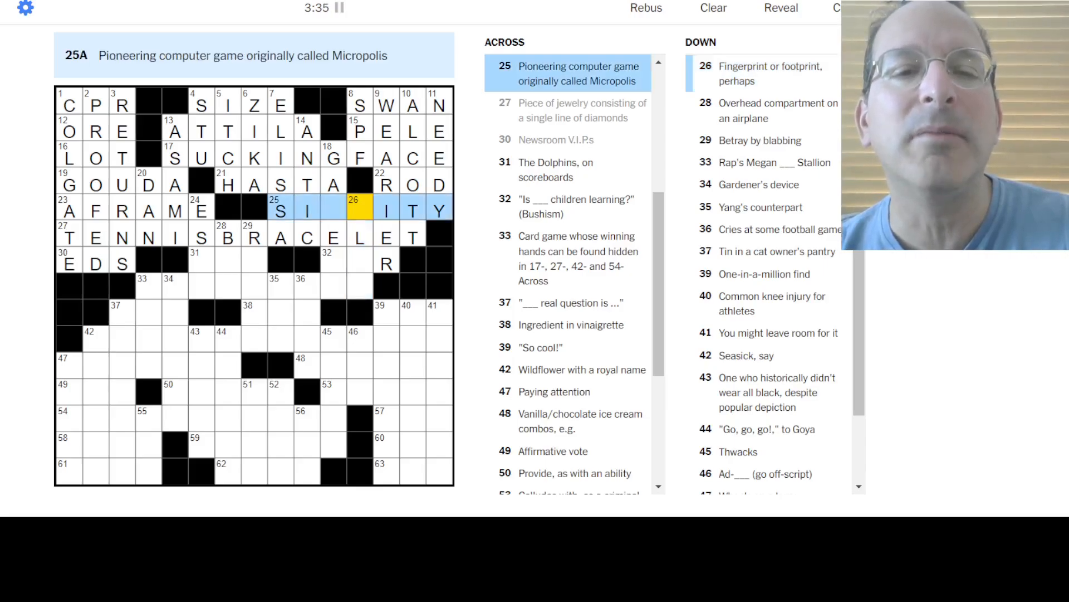
Complete SIMCITY and fill MIA, OUR, ESME, TWENTYONE, YIN, OLES, OIL and NNE in the middle
{"action": "type", "text": "MC"}
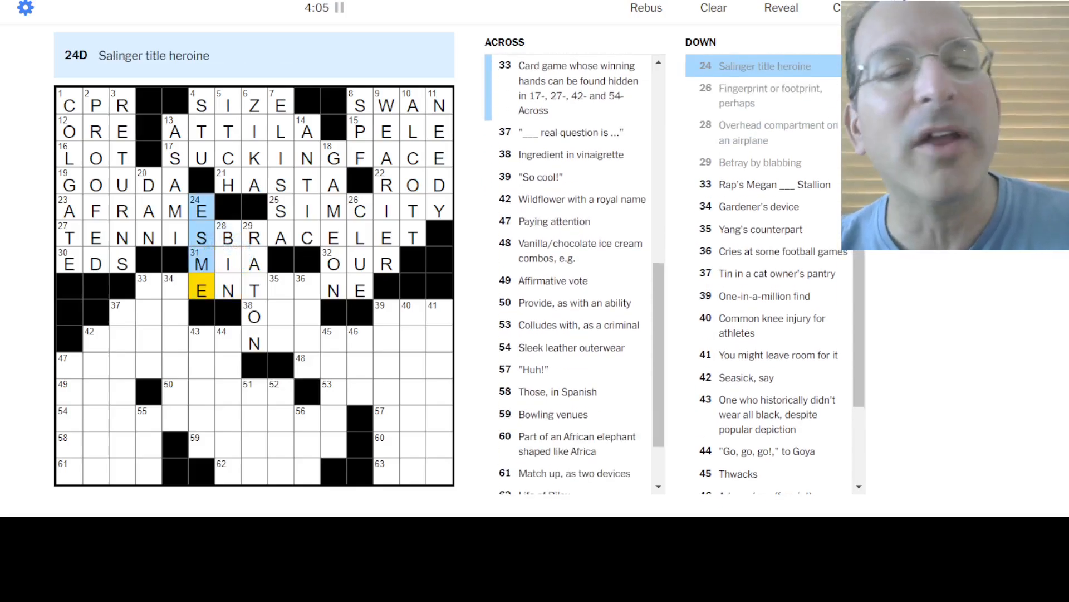
{"action": "left_click", "coordinate": [201, 264]}
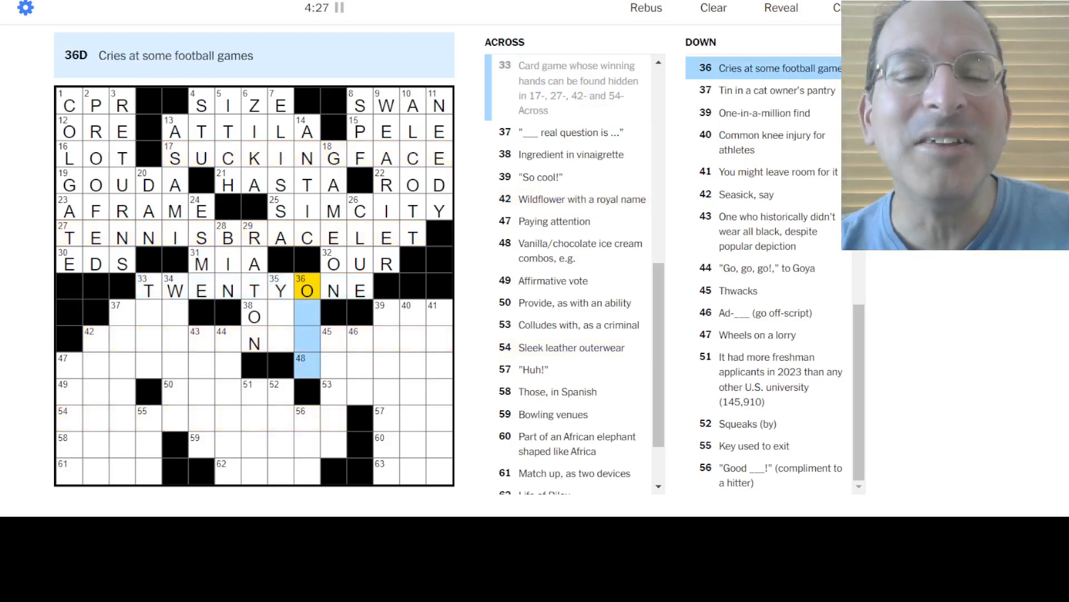
{"action": "type", "text": "LES"}
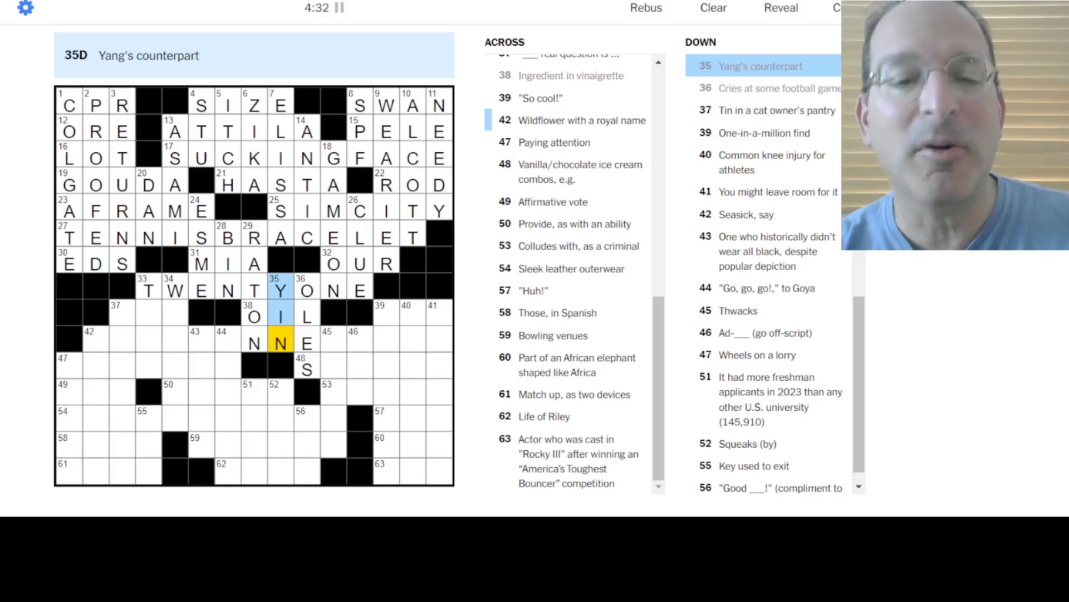
Fill WEEDER and THEE below TWENTYONE and make 37-Across THE
{"action": "left_click", "coordinate": [278, 314]}
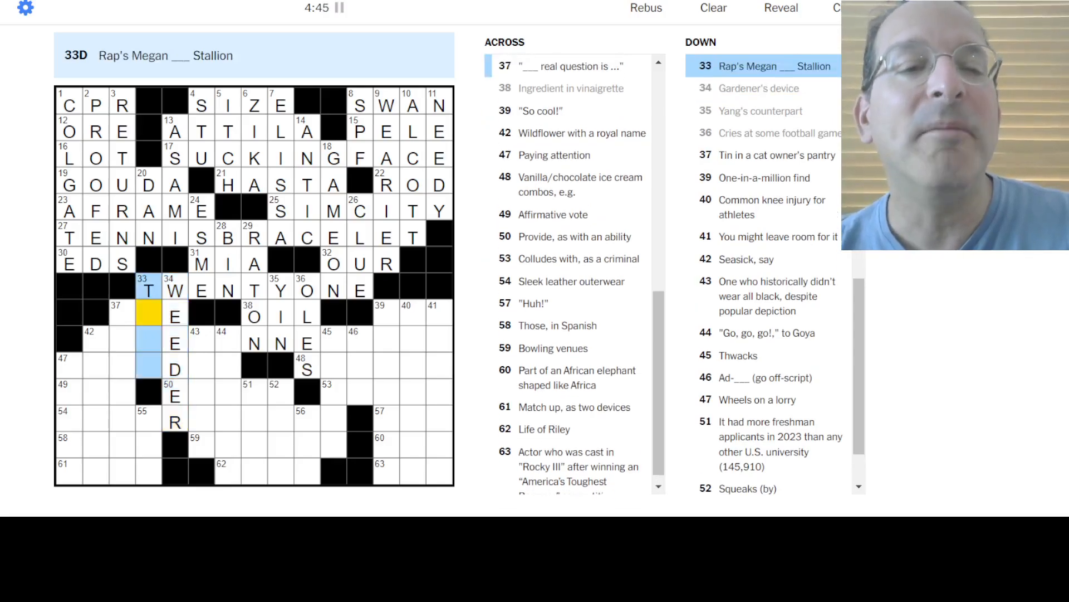
{"action": "left_click", "coordinate": [123, 315]}
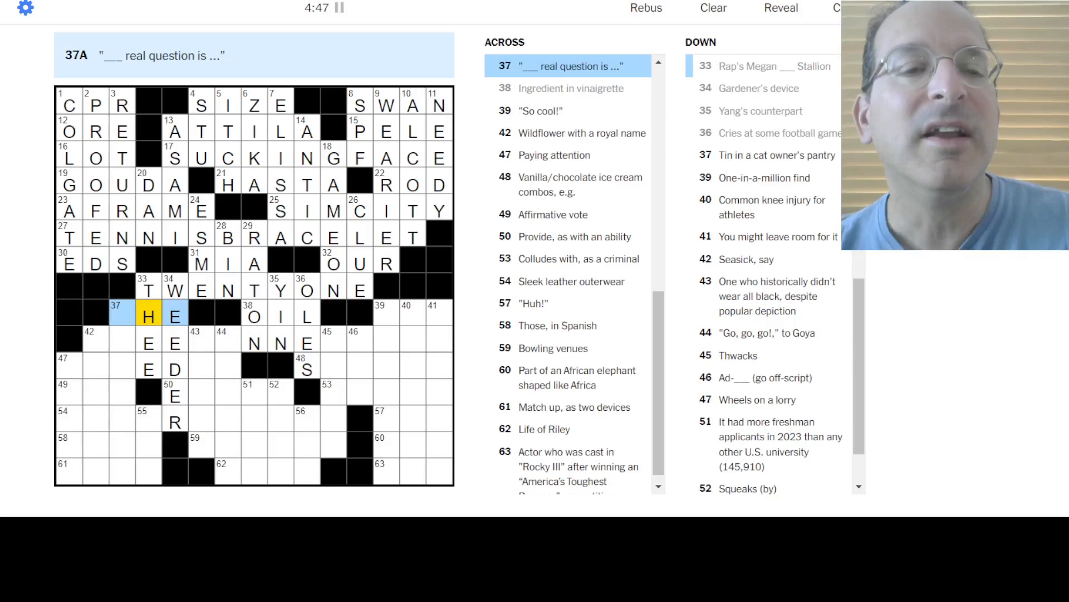
{"action": "type", "text": "T"}
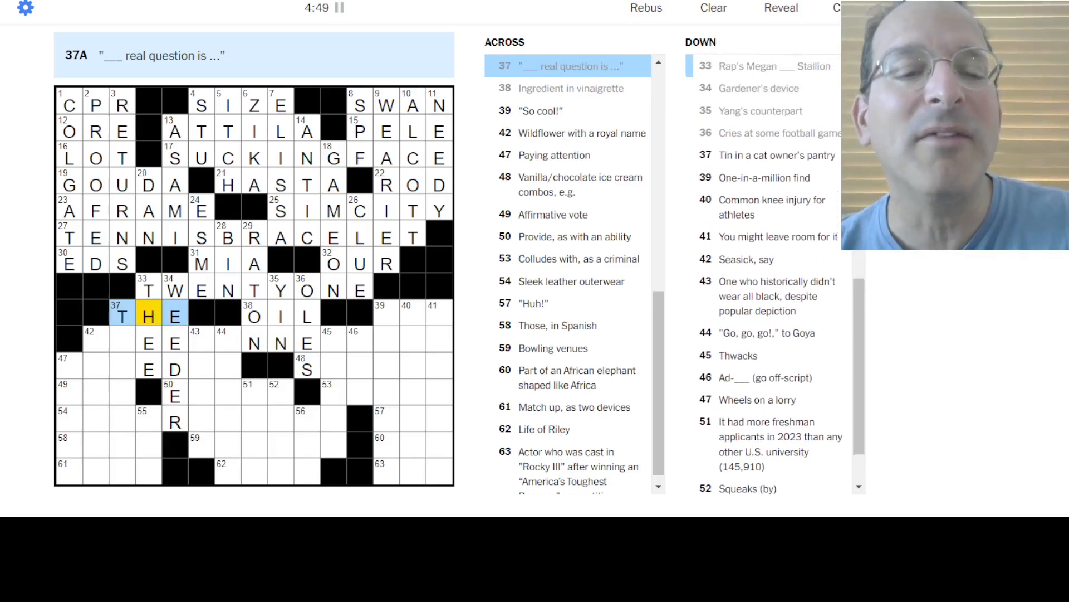
{"action": "left_click", "coordinate": [123, 315]}
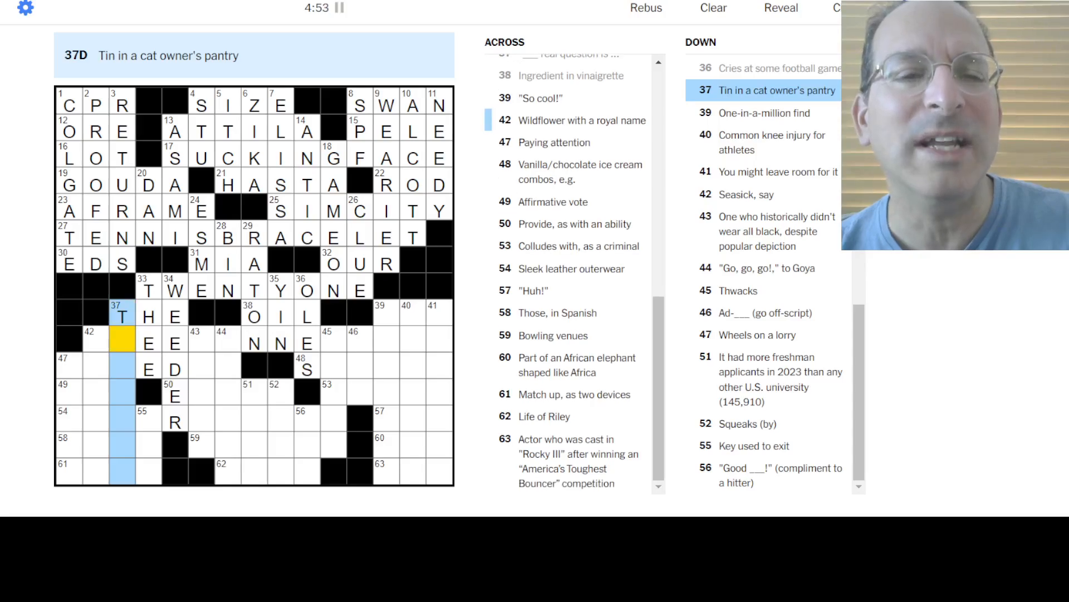
Enter TUNACAN and ENDOW in the lower-left and make 49-Across YEA
{"action": "type", "text": "UNACAN"}
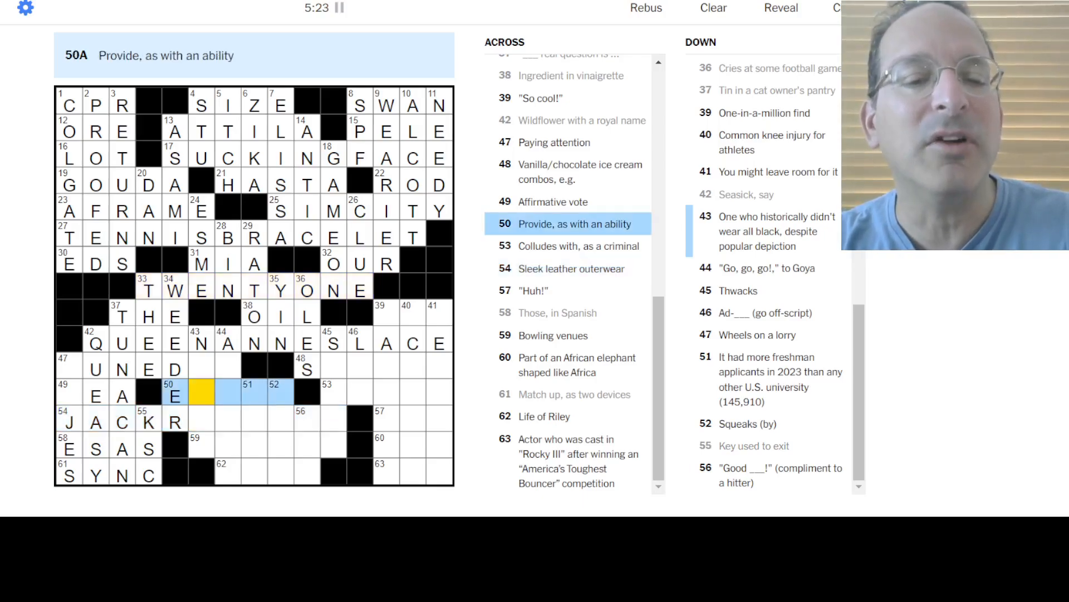
{"action": "type", "text": "NDOW"}
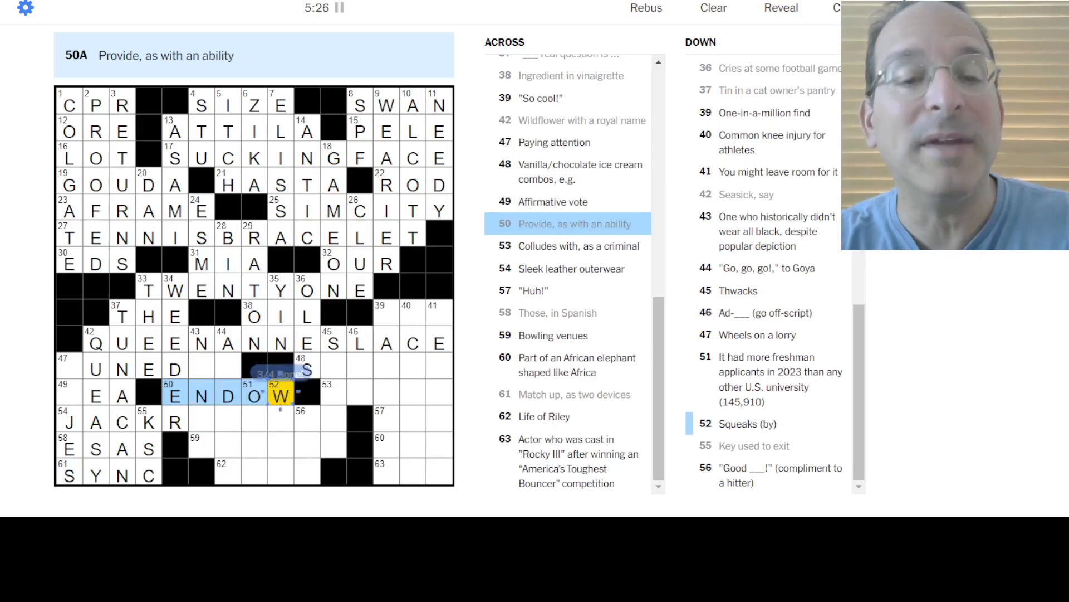
{"action": "left_click", "coordinate": [68, 394]}
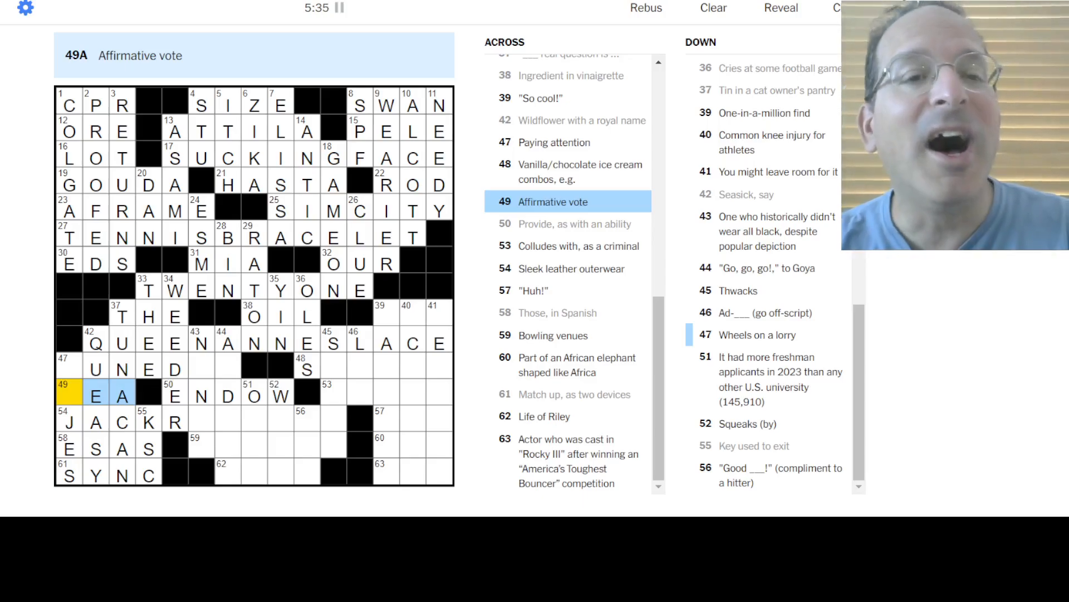
{"action": "type", "text": "Y"}
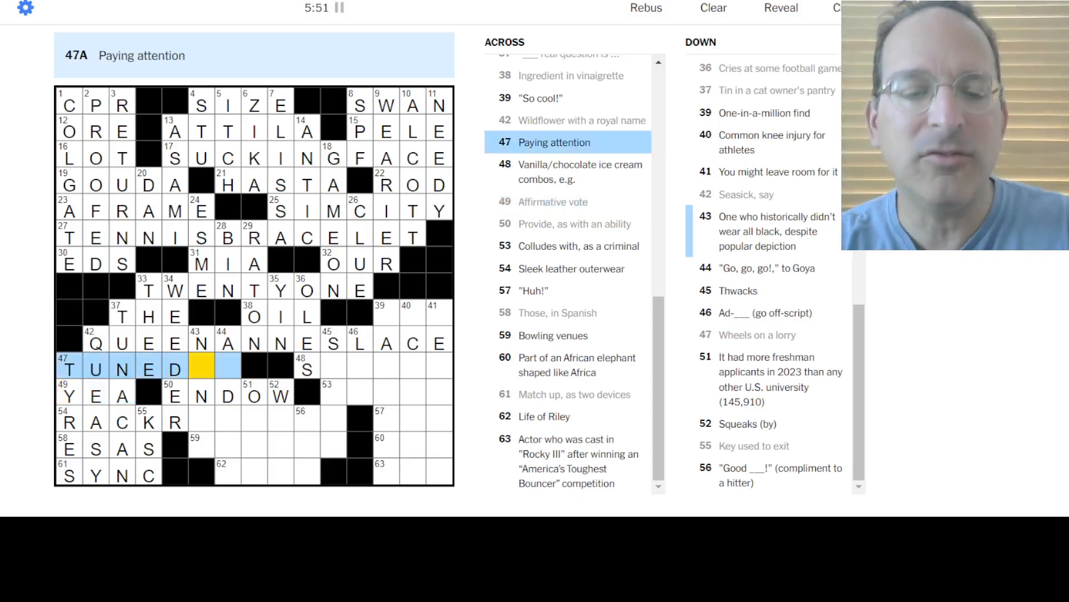
Finish 47-Across as TUNEDIN and complete 54-Across as RACERJACKET
{"action": "type", "text": "IN"}
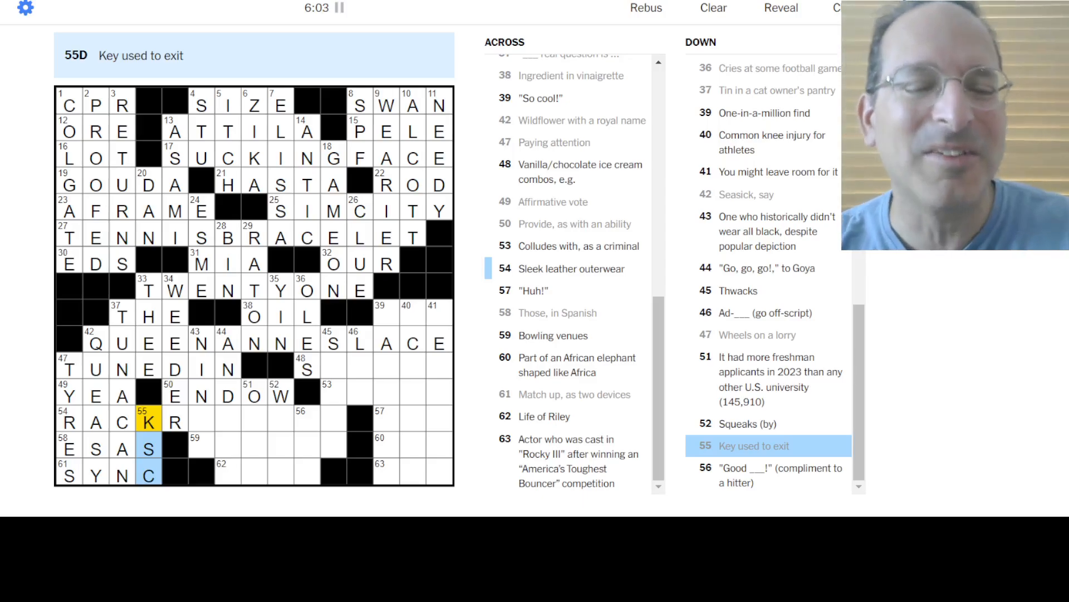
{"action": "left_click", "coordinate": [174, 422]}
{"action": "type", "text": "E"}
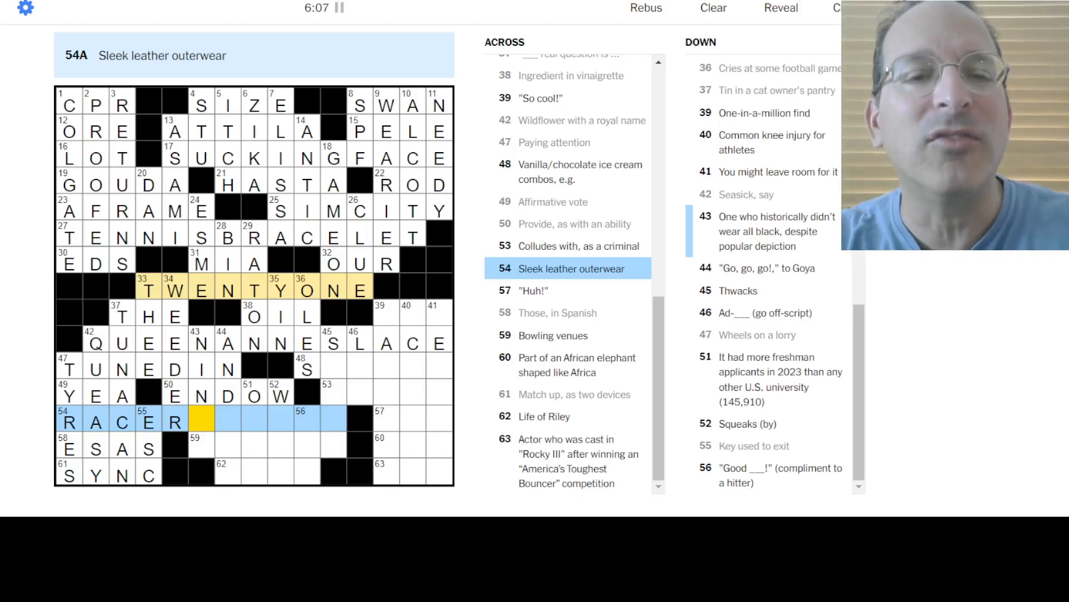
{"action": "type", "text": "JACKET"}
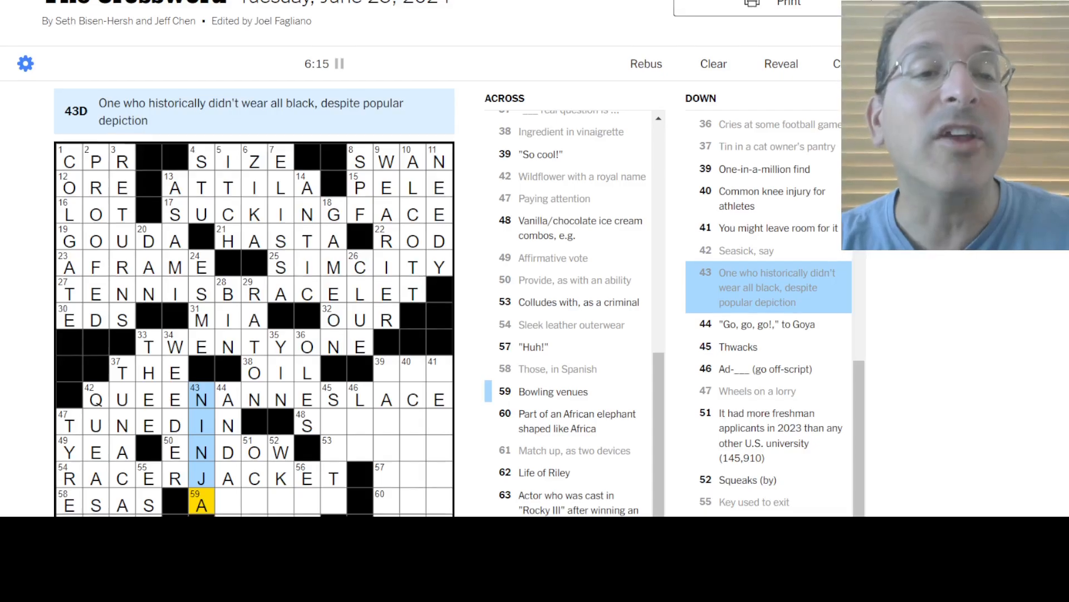
Fill 44-Down, revise ENDOW to ENDUE, and complete ALLEYS and EASE at the bottom
{"action": "scroll", "scroll_direction": "down", "scroll_amount": 3}
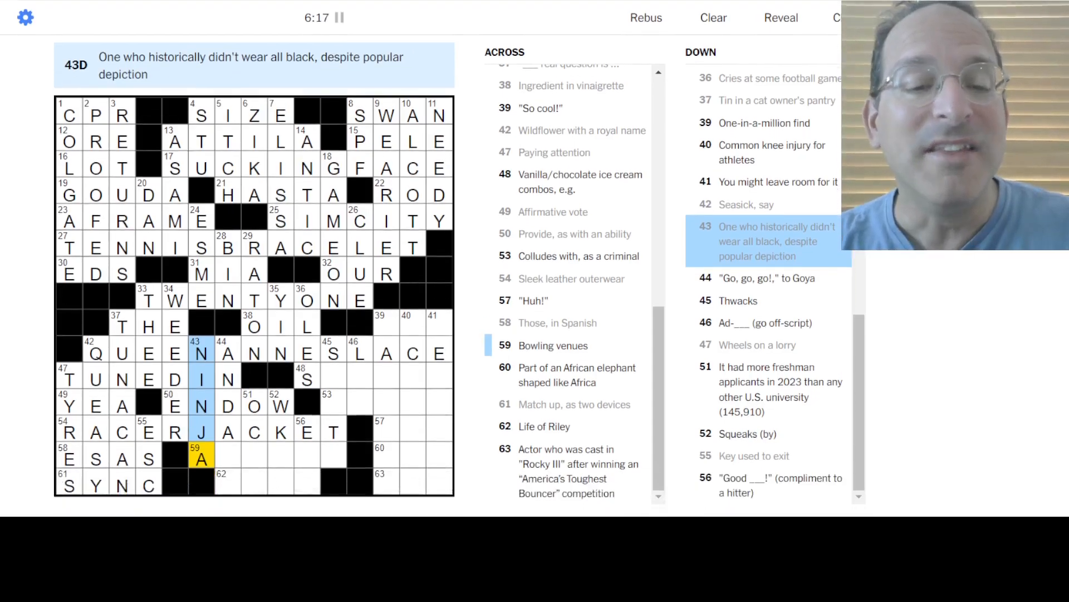
{"action": "left_click", "coordinate": [228, 351]}
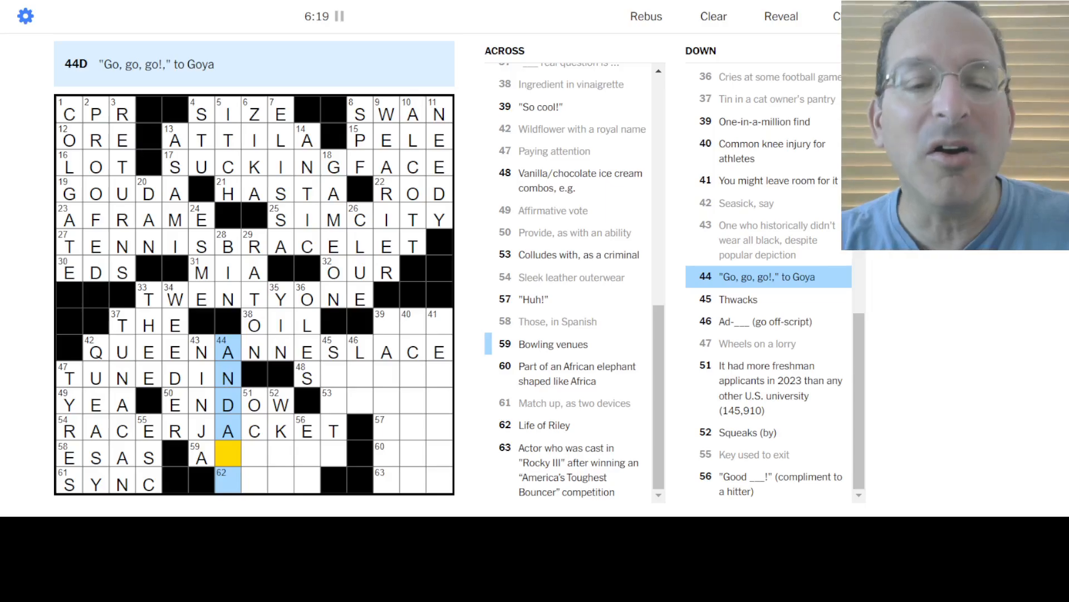
{"action": "type", "text": "LE"}
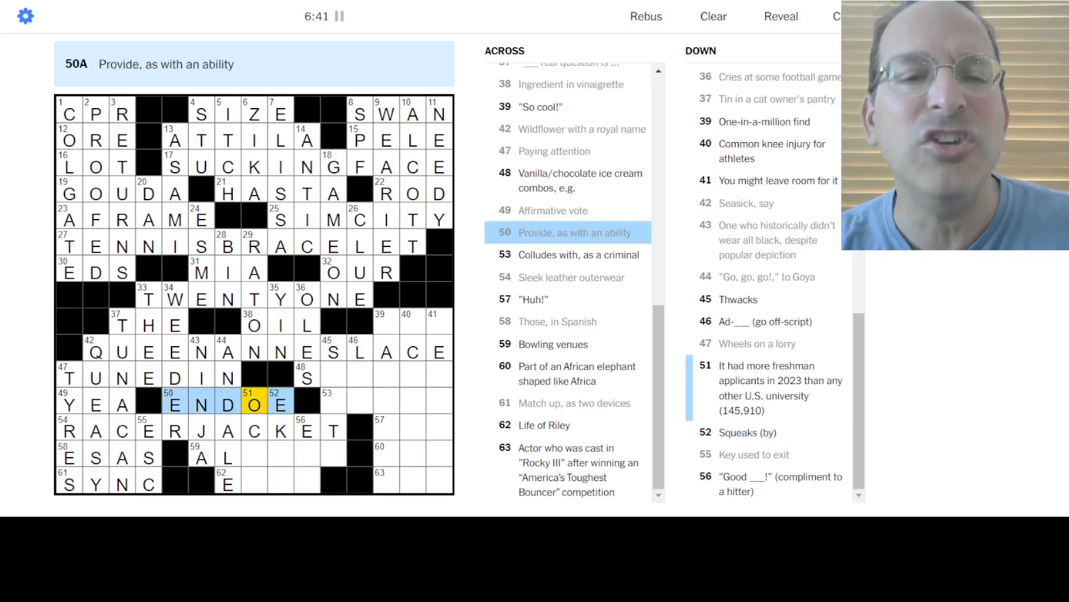
{"action": "type", "text": "U"}
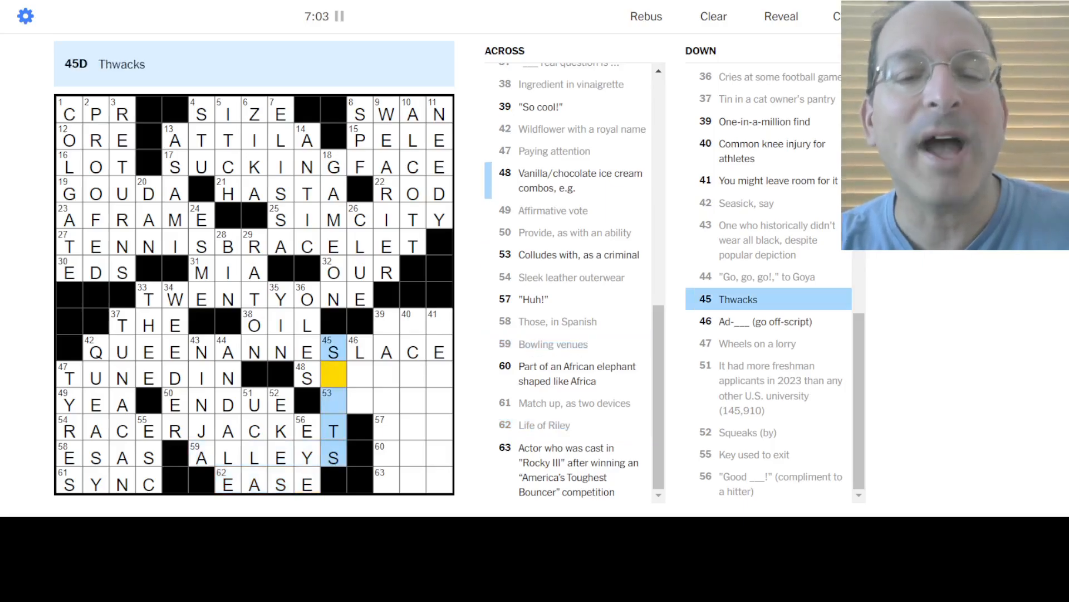
Fill ABETS, SWIRLS, RAD, GEE, EAR and MRT via 39-Down to complete the grid in 7:45
{"action": "left_click", "coordinate": [333, 374]}
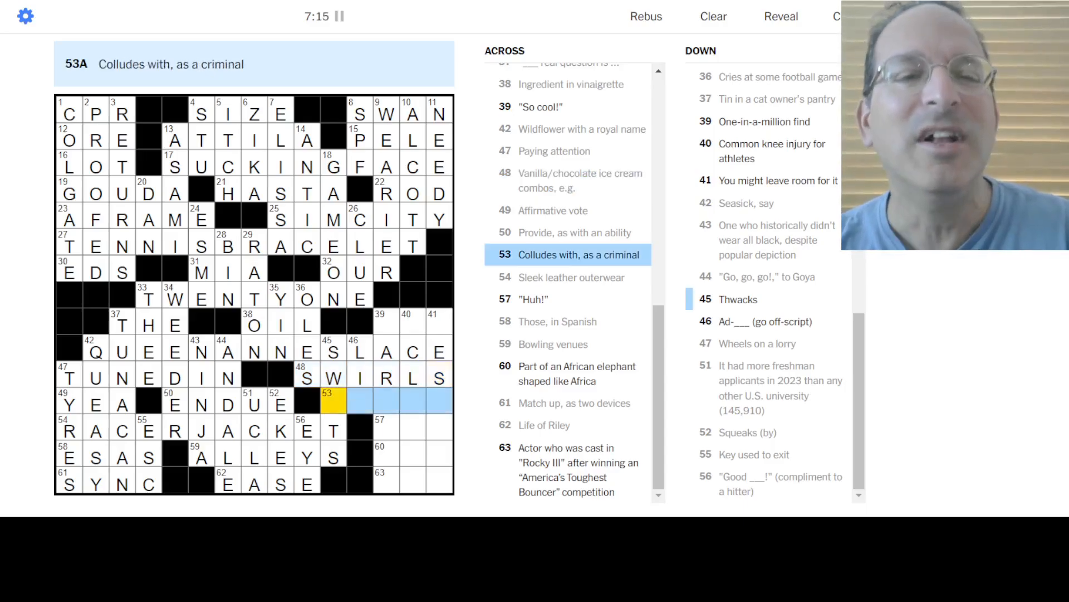
{"action": "type", "text": "ABETS"}
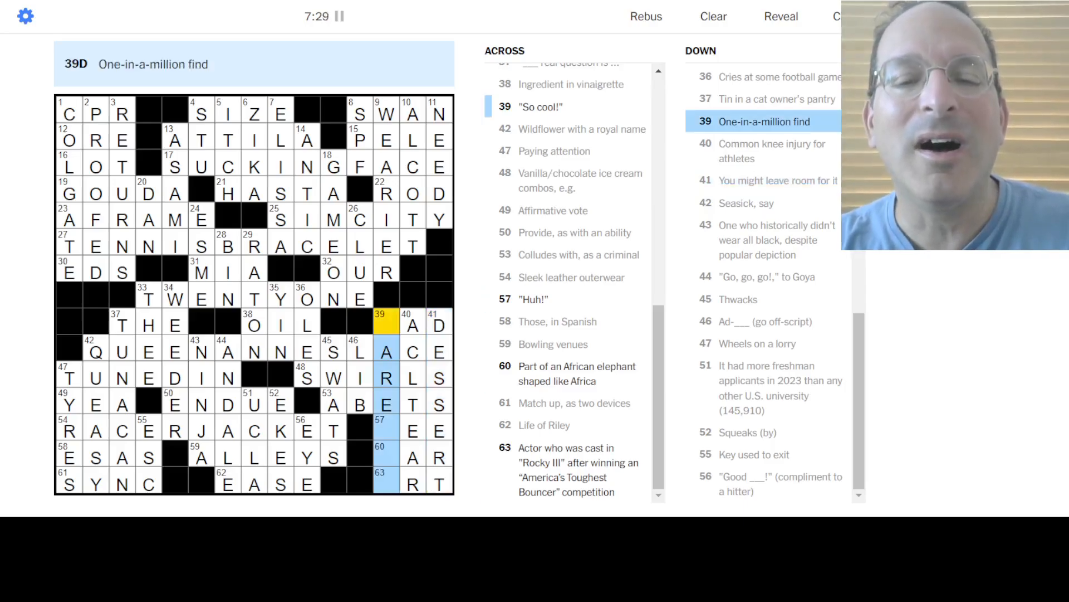
{"action": "left_click", "coordinate": [412, 324]}
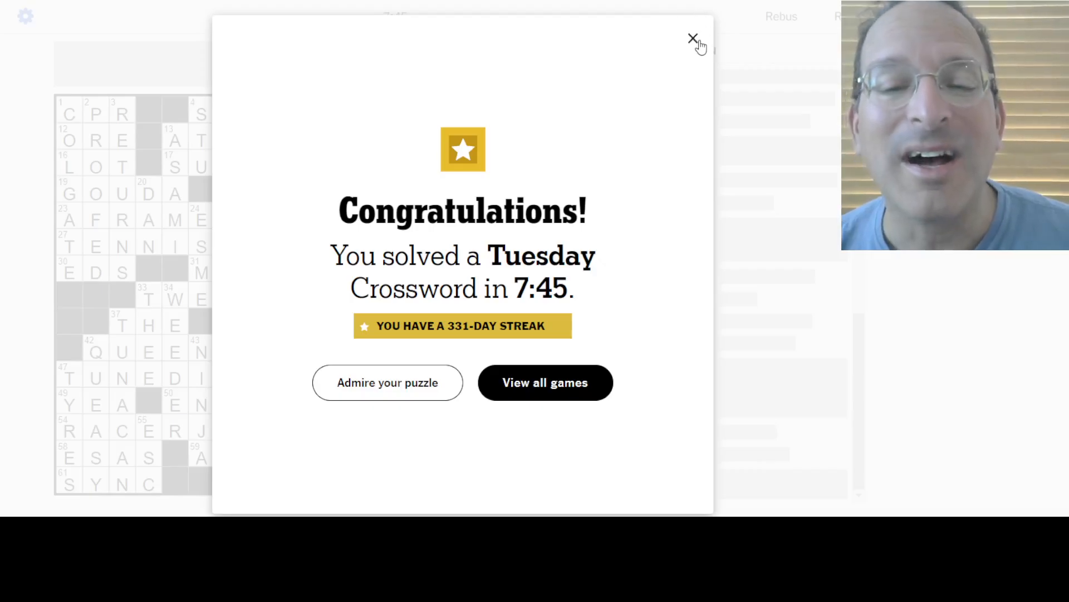
Dismiss the Congratulations pop-up to reveal the solved grid with its 7:45 time
{"action": "left_click", "coordinate": [694, 39]}
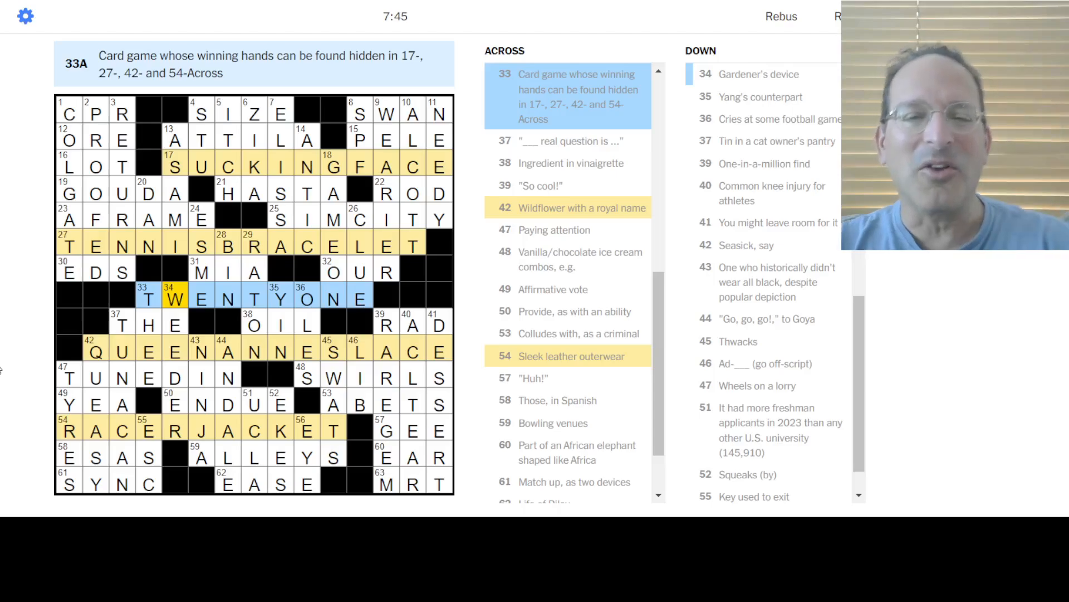
{"action": "left_click", "coordinate": [256, 166]}
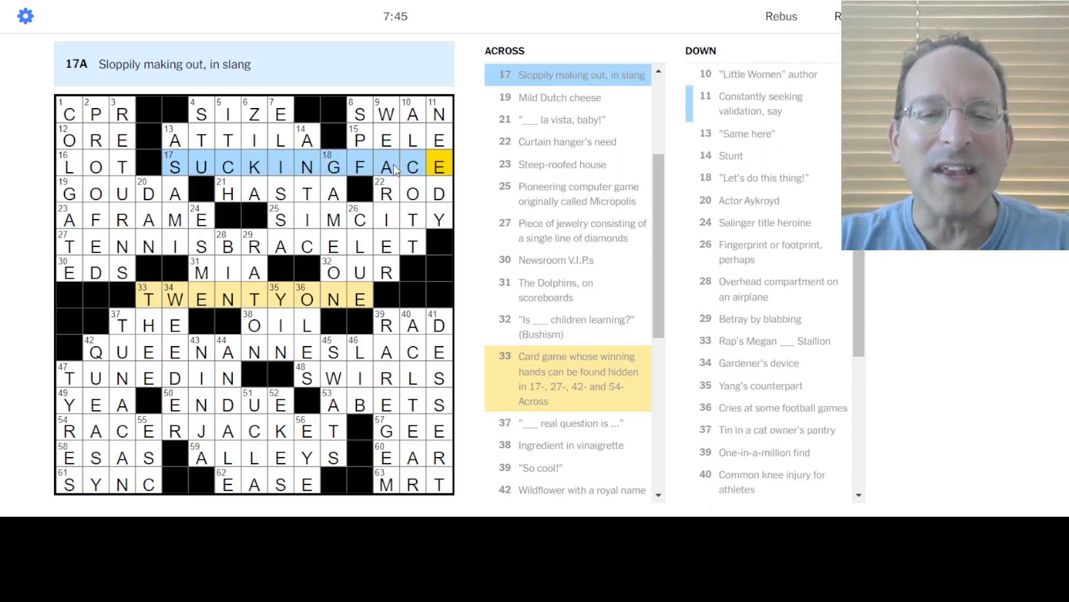
{"action": "scroll", "scroll_direction": "down", "scroll_amount": 3}
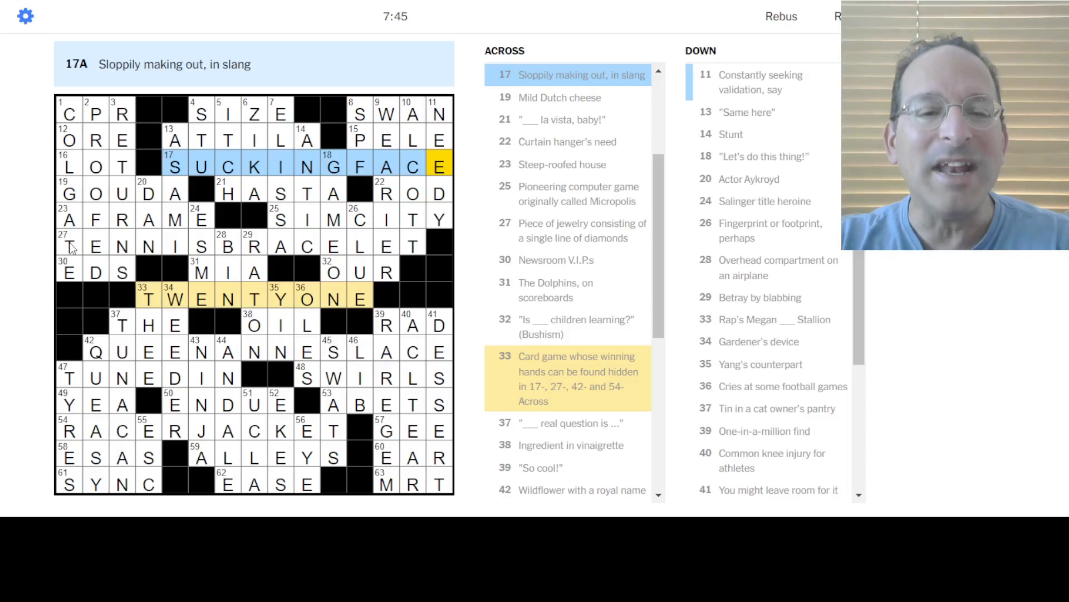
{"action": "left_click", "coordinate": [68, 245]}
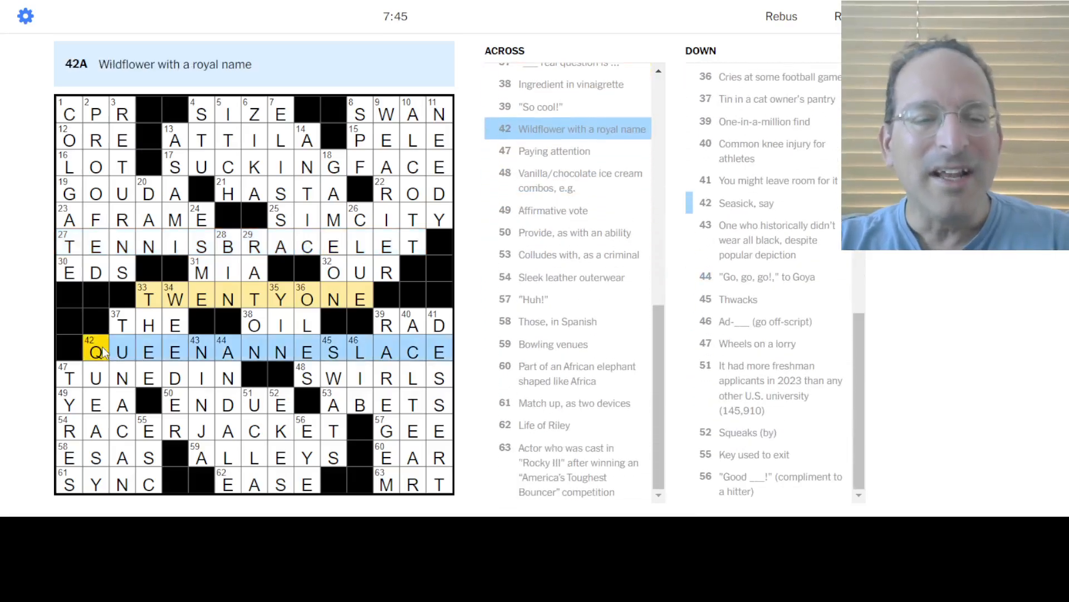
{"action": "left_click", "coordinate": [201, 351]}
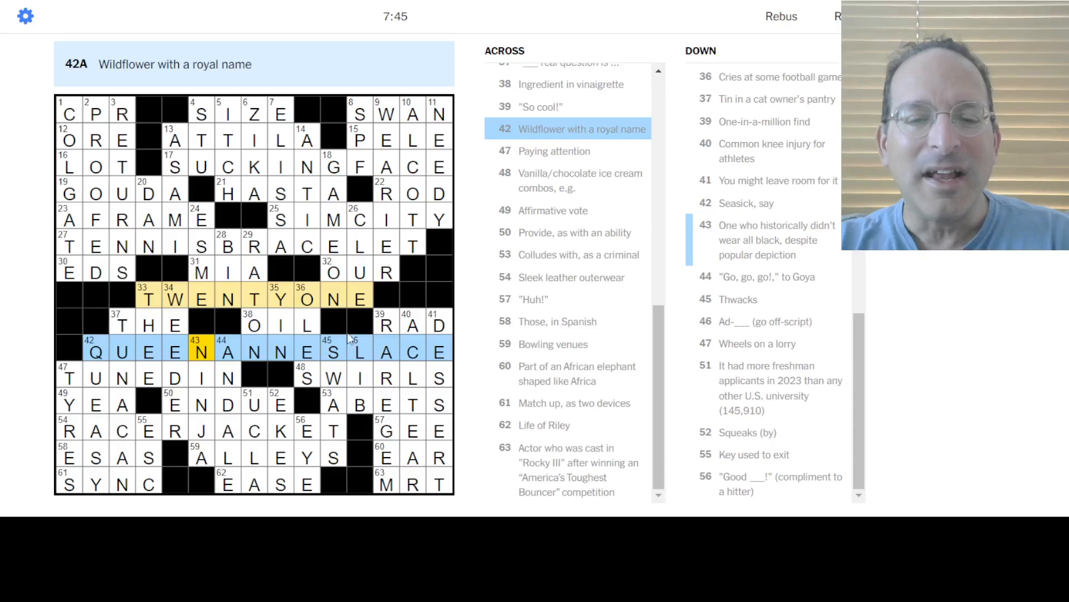
{"action": "left_click", "coordinate": [439, 351]}
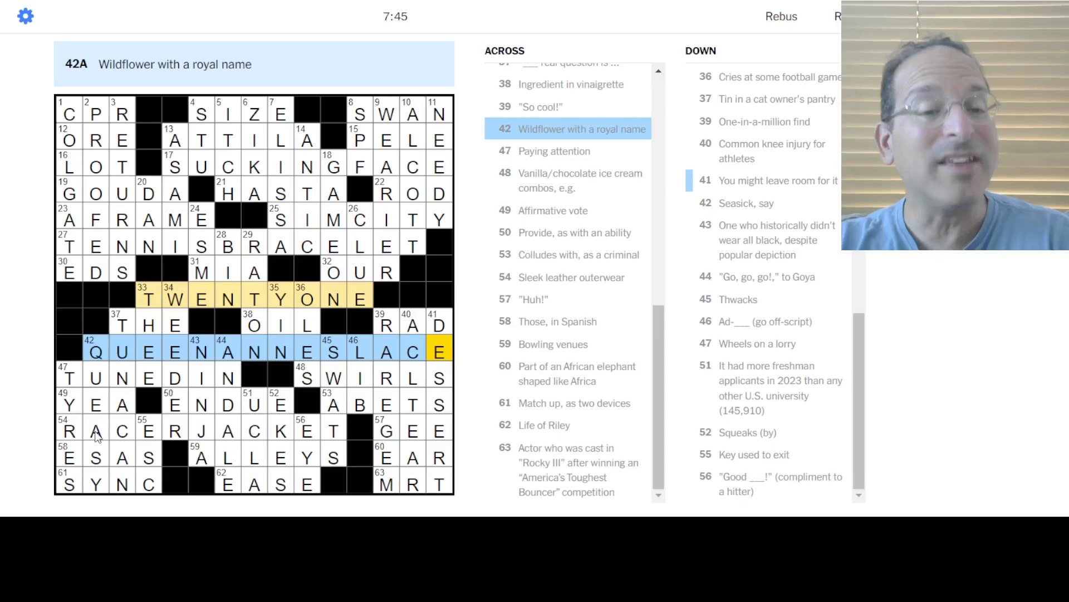
{"action": "left_click", "coordinate": [96, 430]}
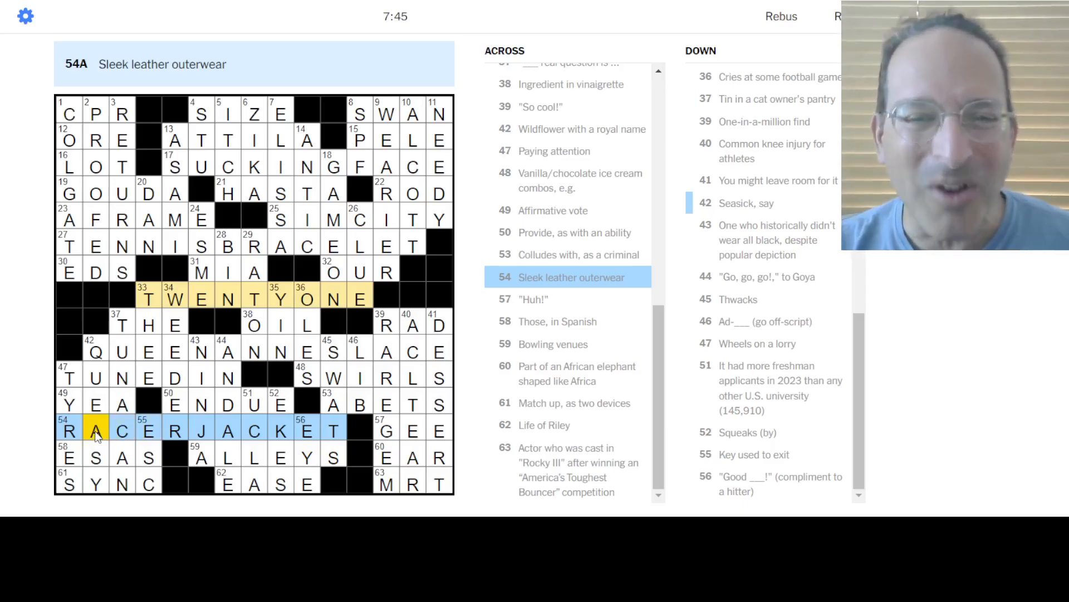
{"action": "left_click", "coordinate": [141, 430]}
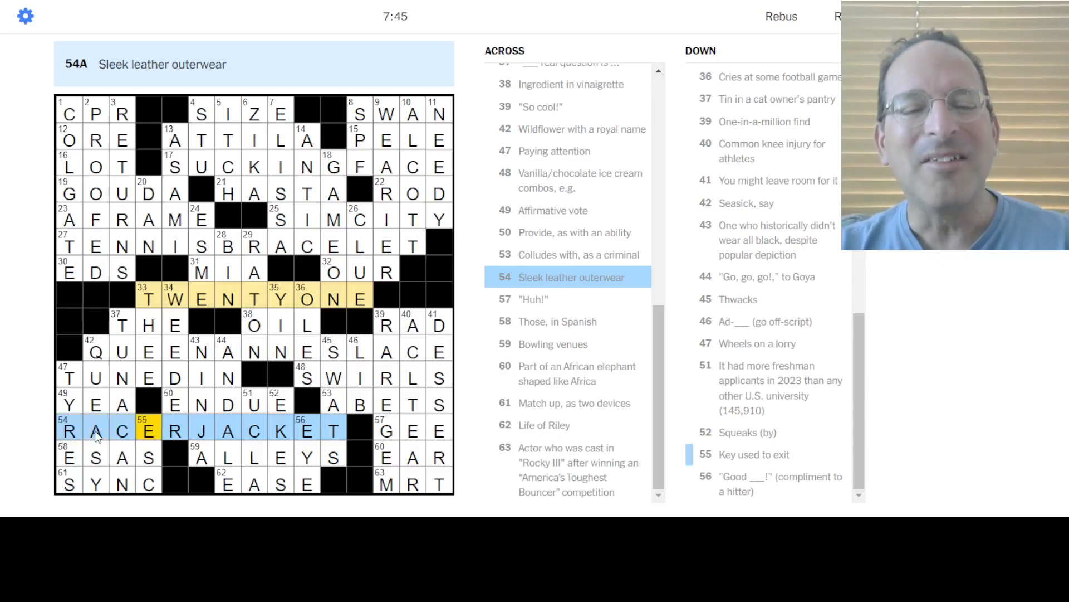
{"action": "left_click", "coordinate": [199, 458]}
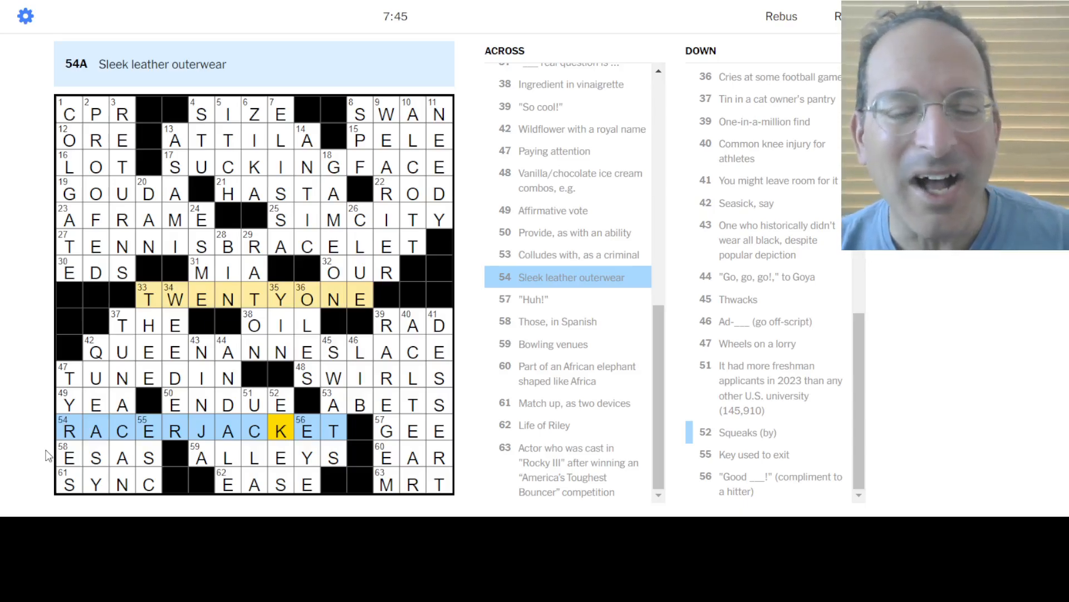
{"action": "mouse_move", "coordinate": [247, 417]}
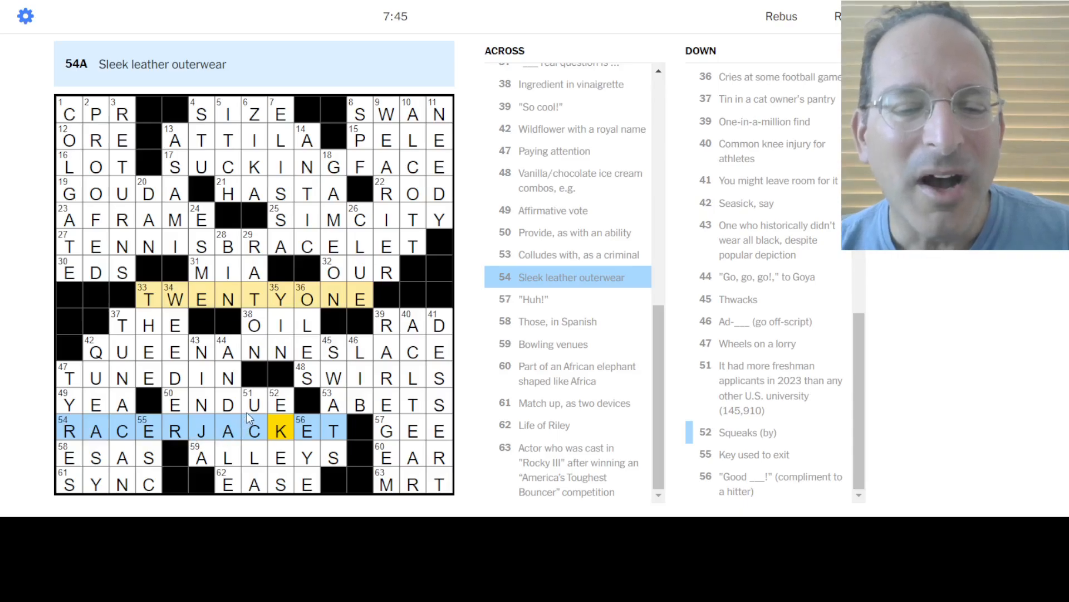
{"action": "left_click", "coordinate": [360, 351]}
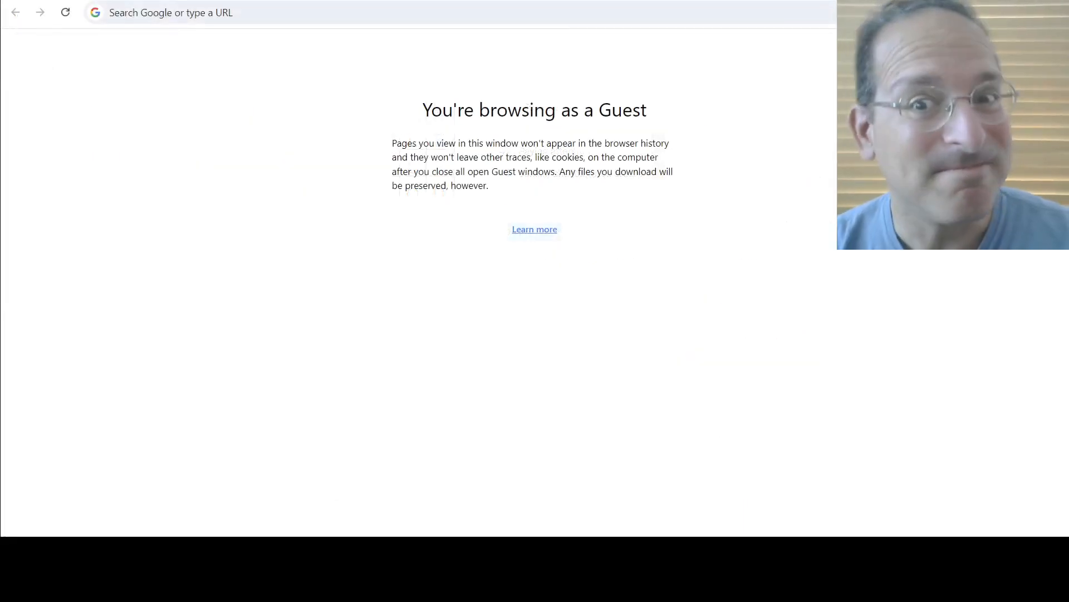
{"action": "mouse_move", "coordinate": [131, 381]}
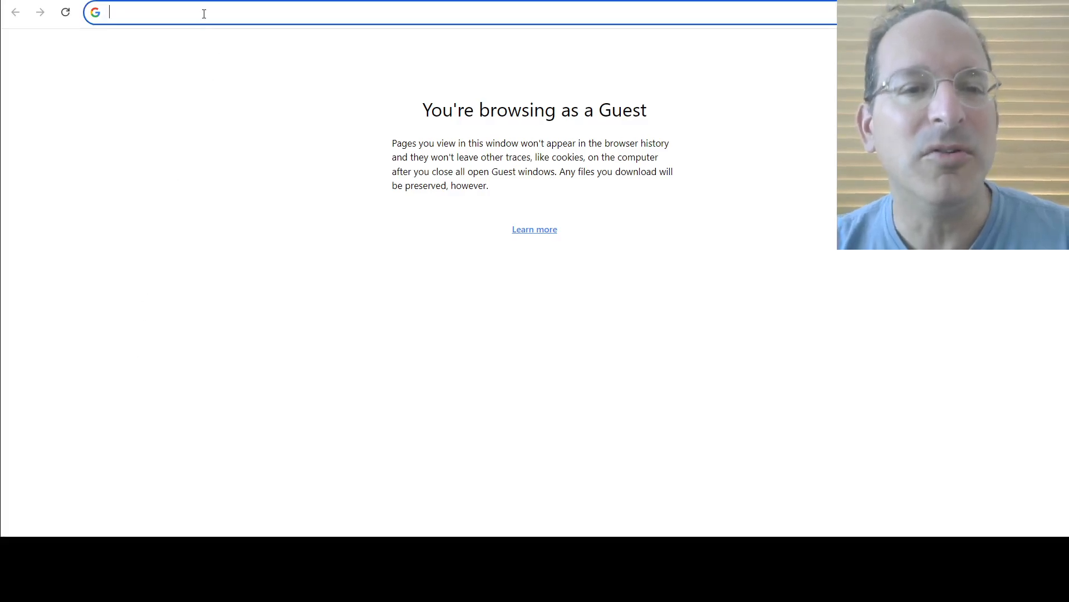
Search Google for 'endue' and expand its dictionary box to read the fuller definitions
{"action": "type", "text": "endue"}
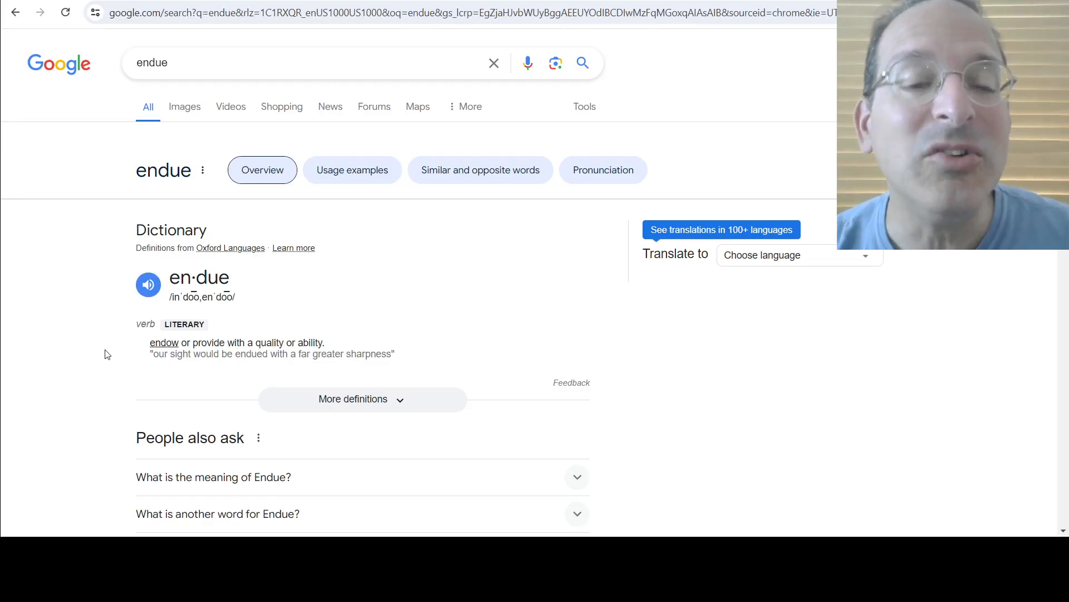
{"action": "scroll", "scroll_direction": "down", "scroll_amount": 3}
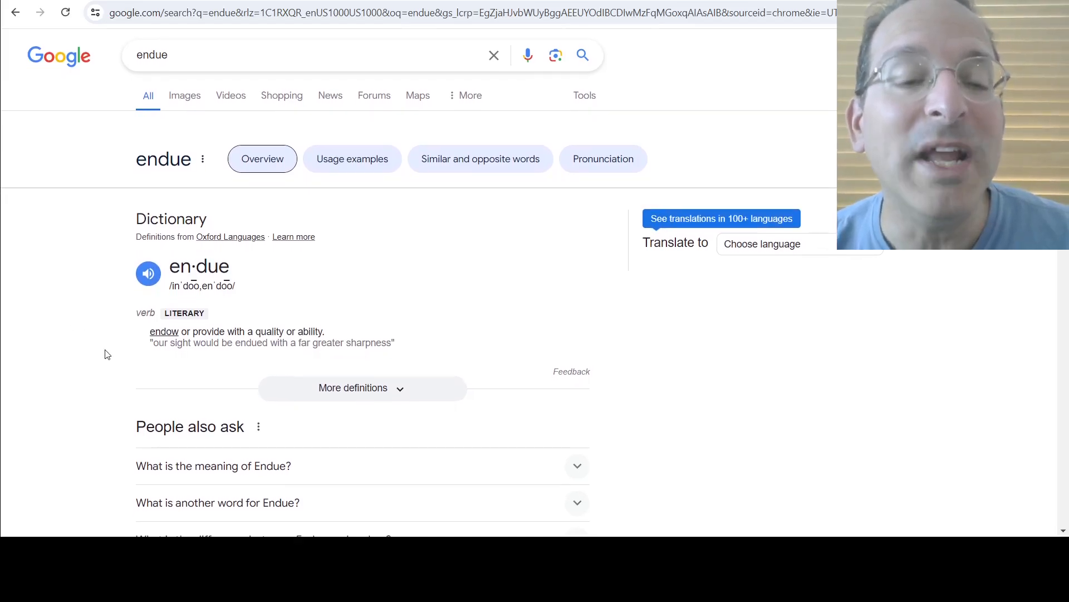
{"action": "scroll", "scroll_direction": "down", "scroll_amount": 3}
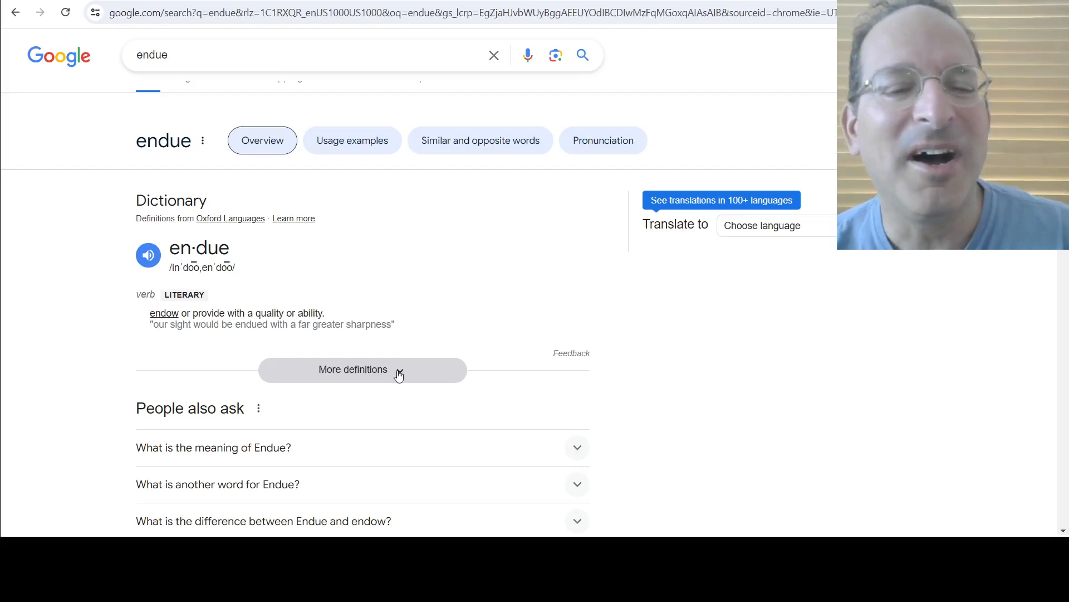
{"action": "left_click", "coordinate": [353, 369]}
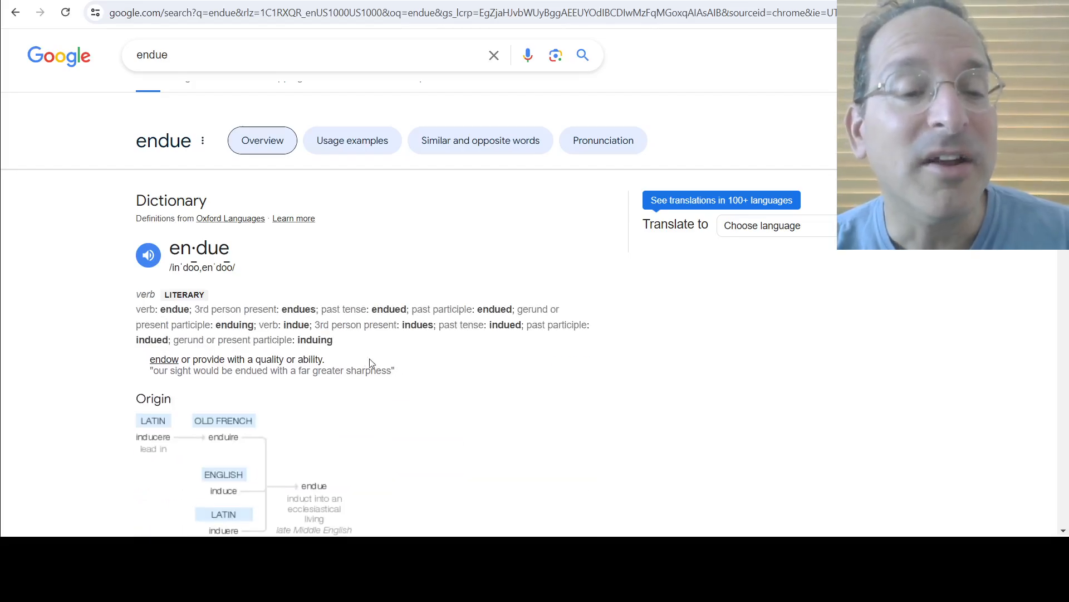
{"action": "mouse_move", "coordinate": [115, 322]}
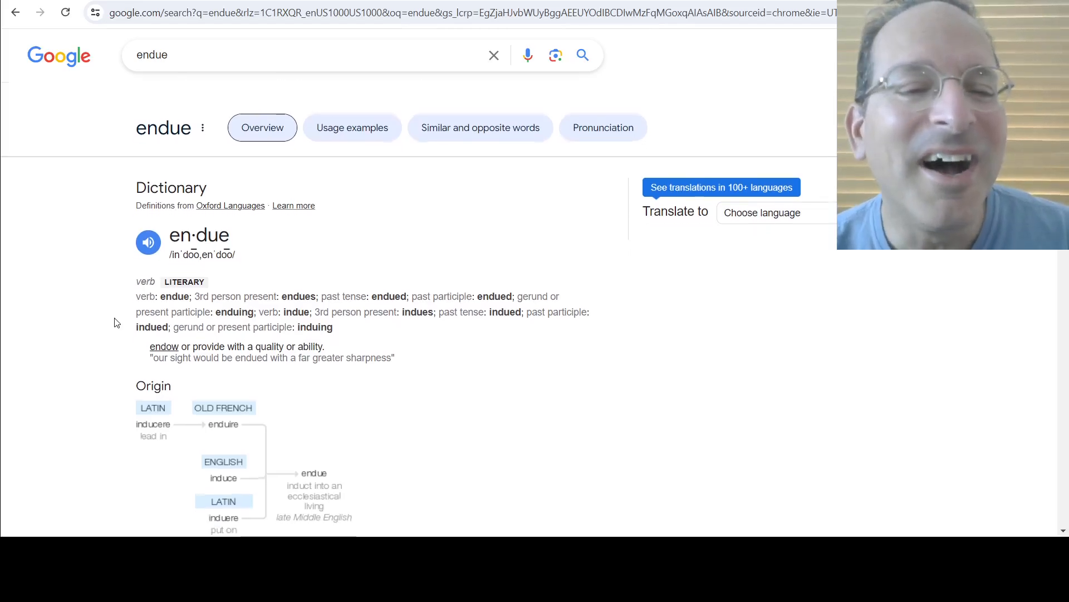
{"action": "scroll", "scroll_direction": "down", "scroll_amount": 3}
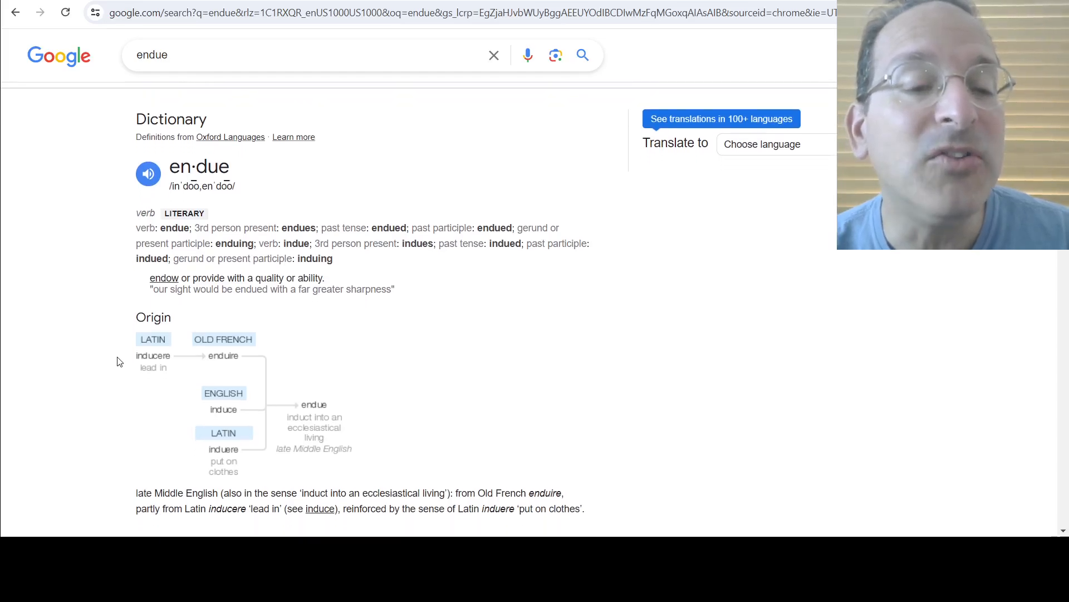
{"action": "scroll", "scroll_direction": "down", "scroll_amount": 3}
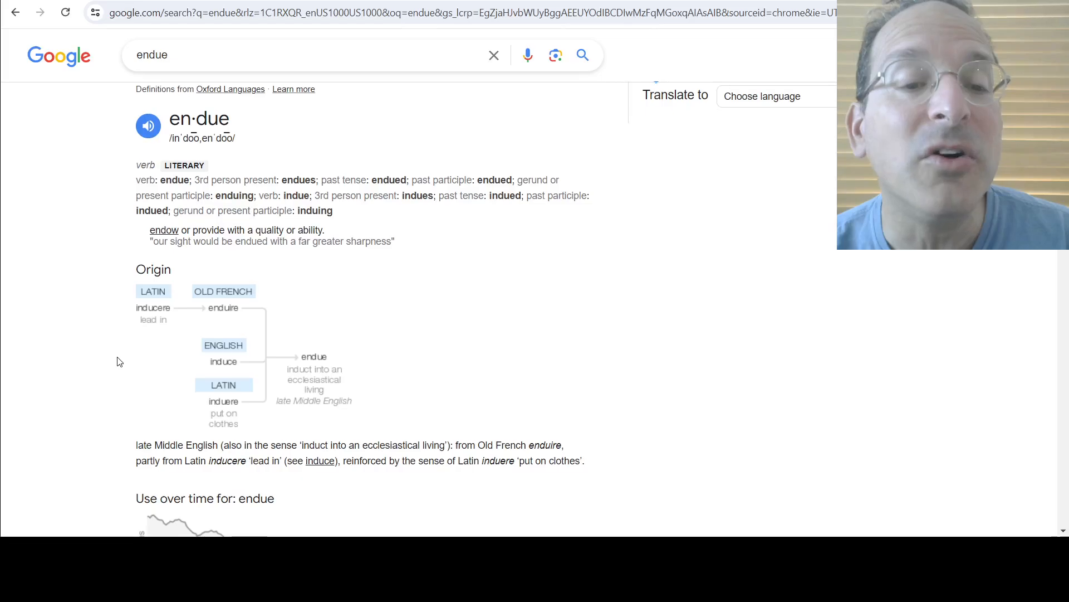
{"action": "mouse_move", "coordinate": [232, 319]}
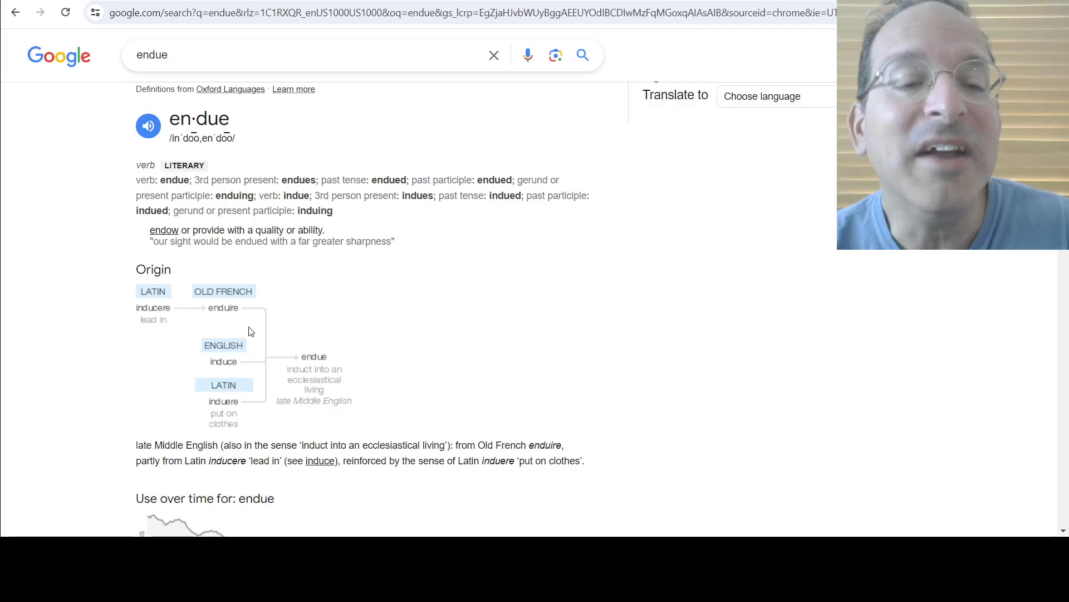
{"action": "mouse_move", "coordinate": [241, 363]}
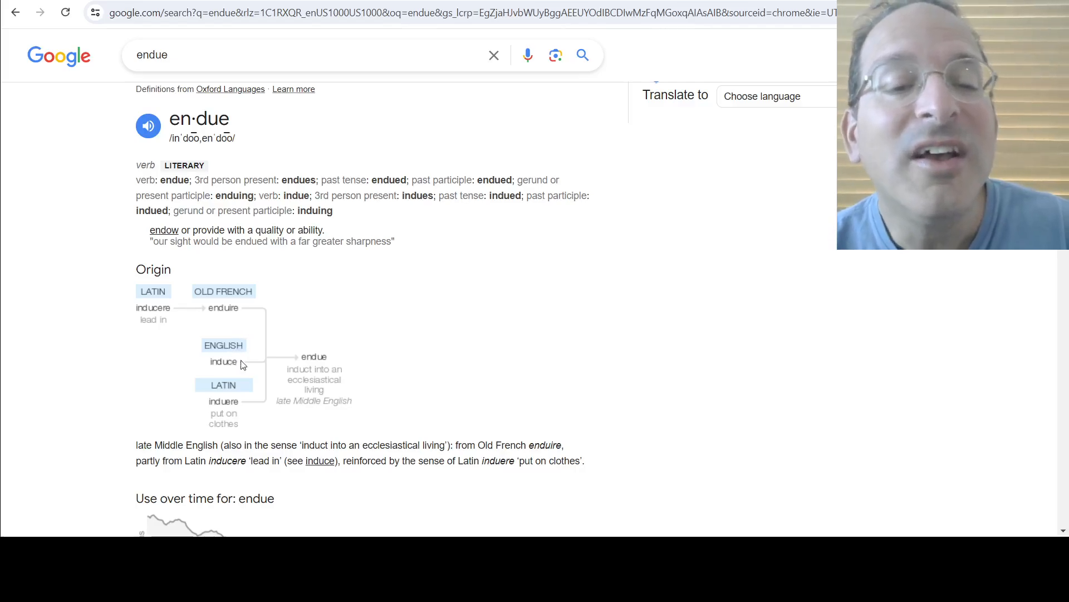
{"action": "mouse_move", "coordinate": [256, 374]}
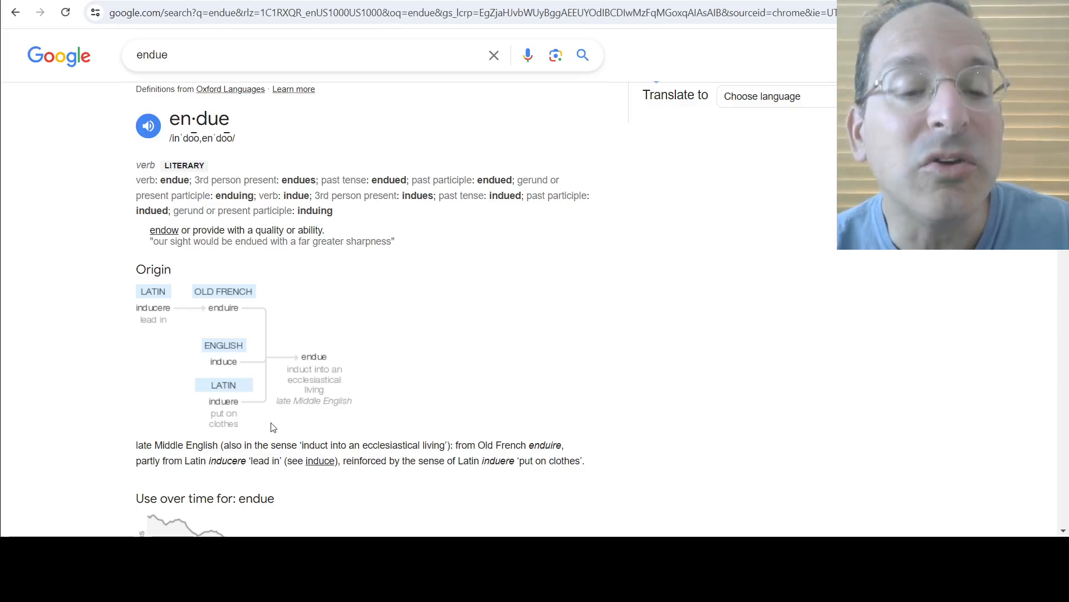
Scroll down the results and open Merriam-Webster's 'Endue Definition & Meaning' entry
{"action": "scroll", "scroll_direction": "down", "scroll_amount": 3}
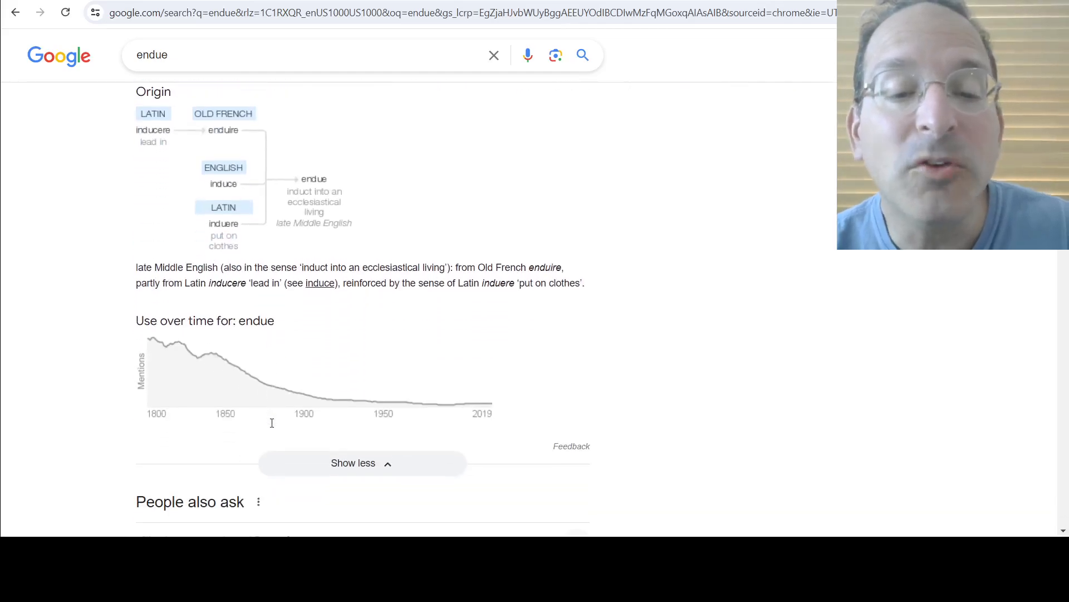
{"action": "mouse_move", "coordinate": [454, 412]}
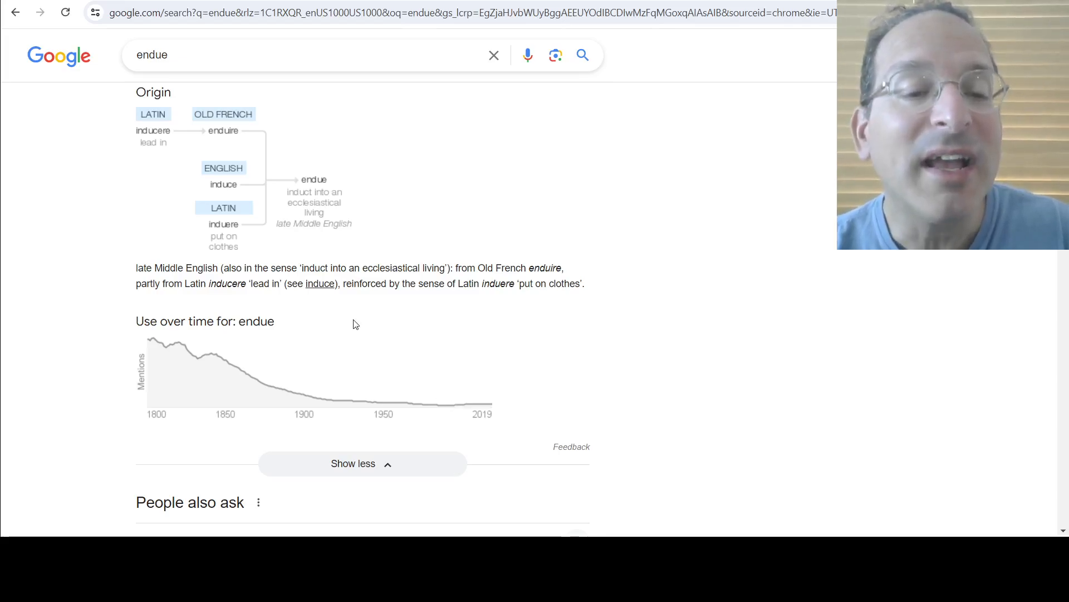
{"action": "scroll", "scroll_direction": "up", "scroll_amount": 3}
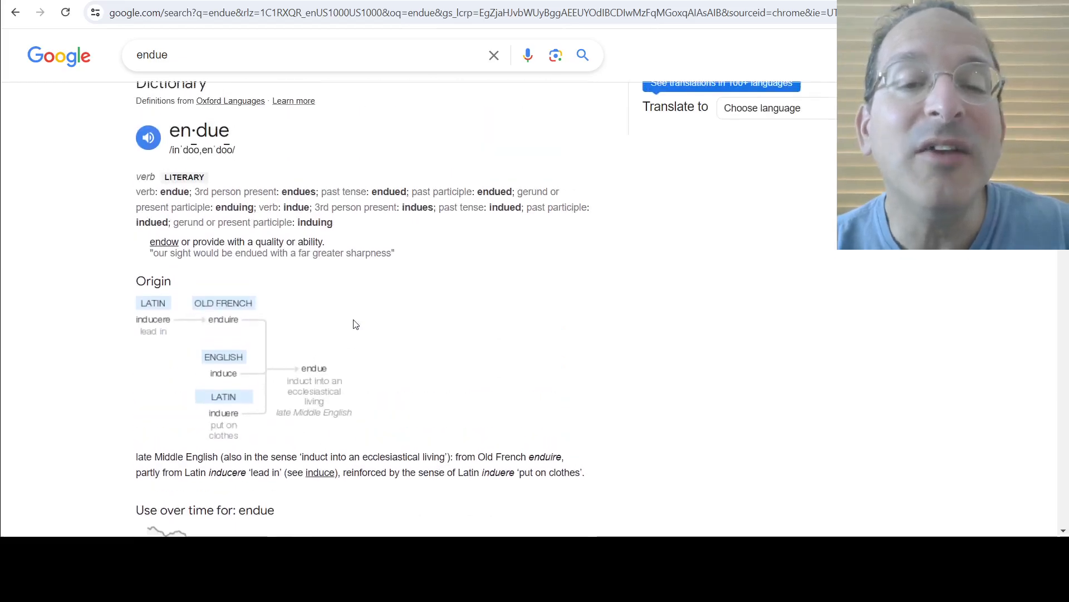
{"action": "scroll", "scroll_direction": "down", "scroll_amount": 3}
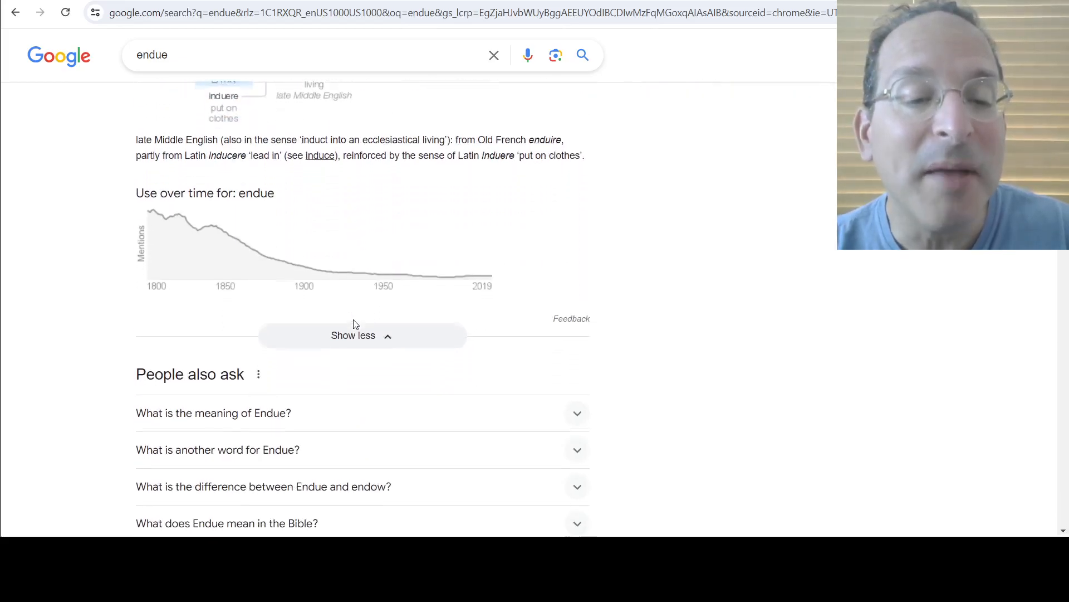
{"action": "scroll", "scroll_direction": "down", "scroll_amount": 3}
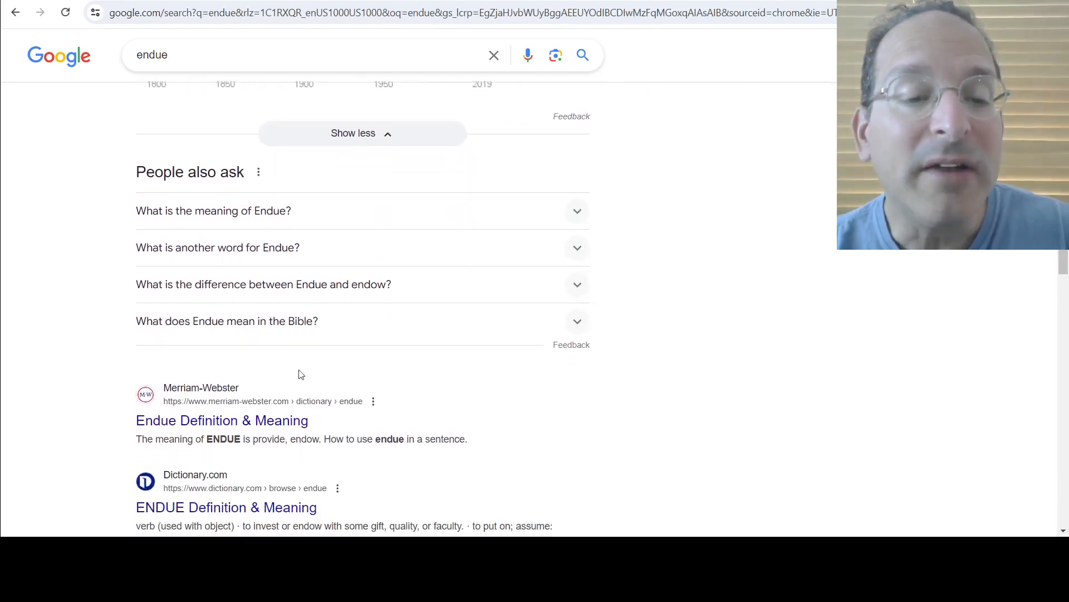
{"action": "left_click", "coordinate": [221, 420]}
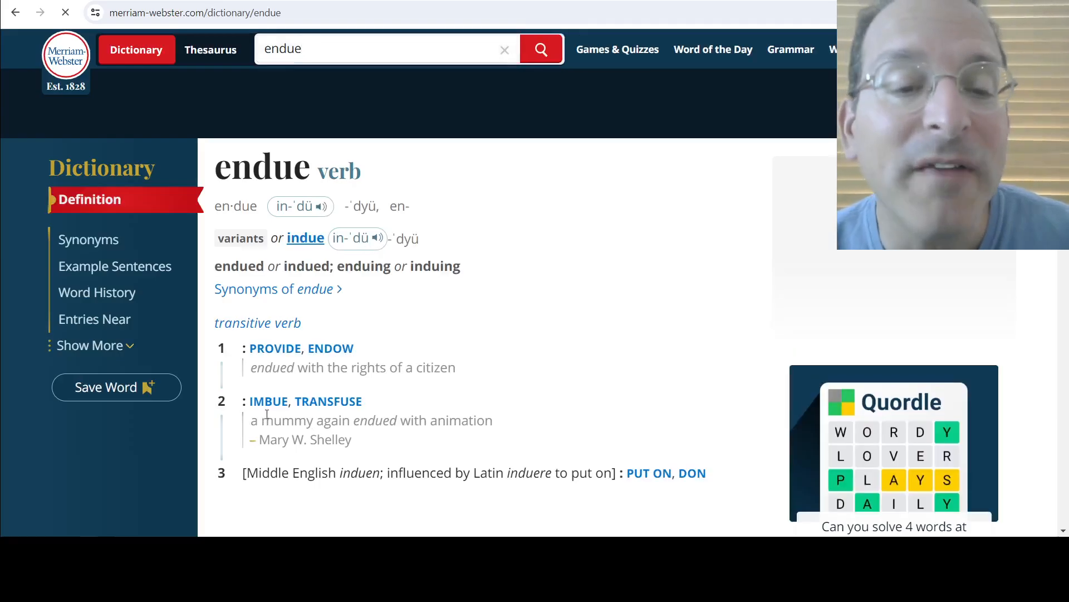
Read the endue definition and jump to its Example Sentences from the sidebar
{"action": "scroll", "scroll_direction": "down", "scroll_amount": 3}
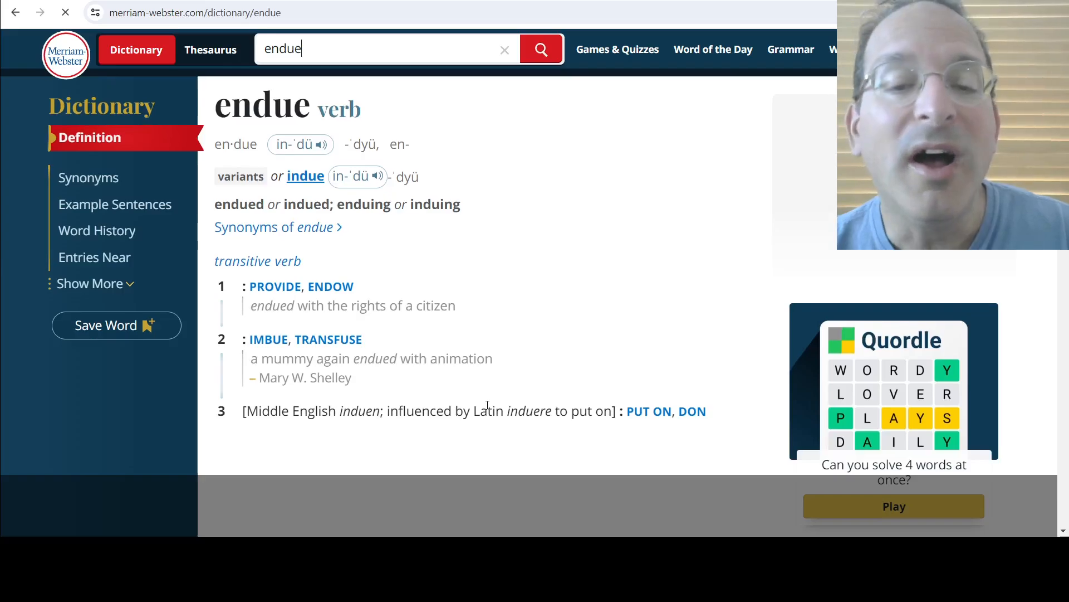
{"action": "scroll", "scroll_direction": "down", "scroll_amount": 3}
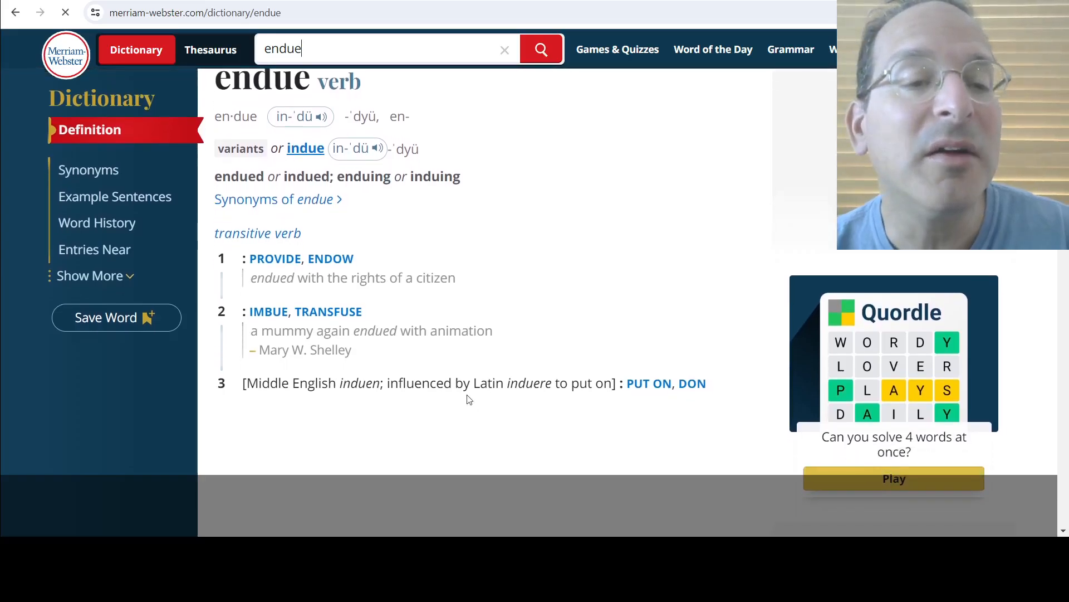
{"action": "left_click", "coordinate": [115, 196]}
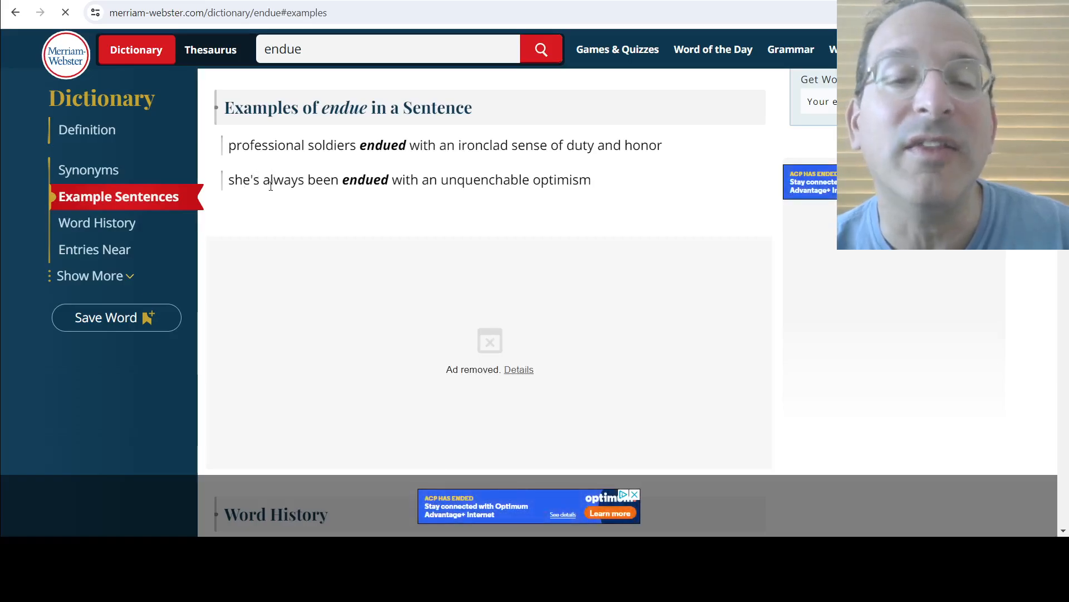
{"action": "left_click", "coordinate": [99, 222]}
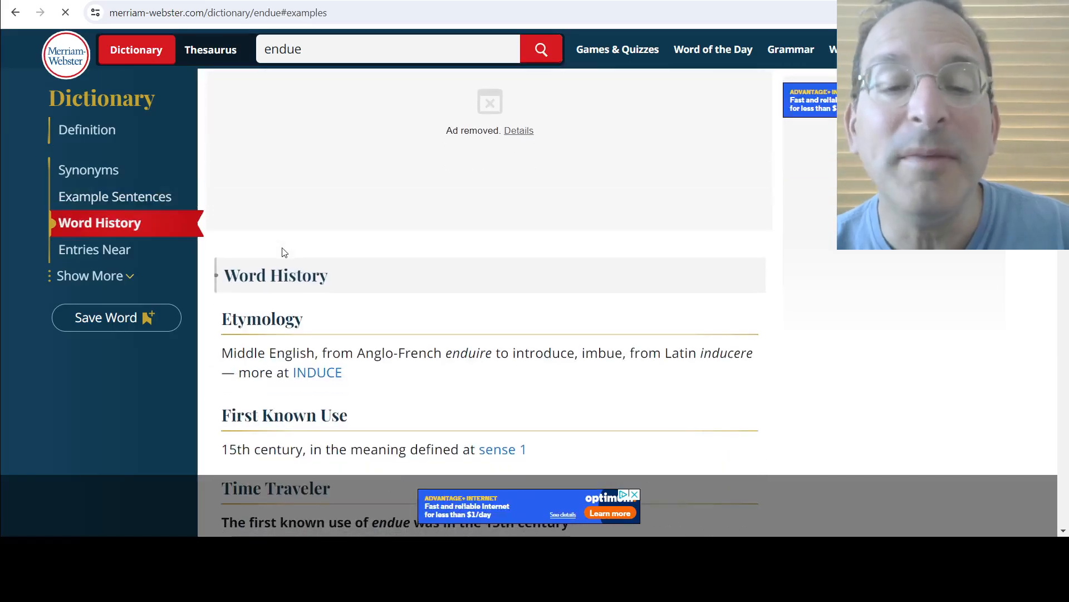
Scroll through Word History, Cite this Entry and the Kids Definition of endue
{"action": "scroll", "scroll_direction": "down", "scroll_amount": 3}
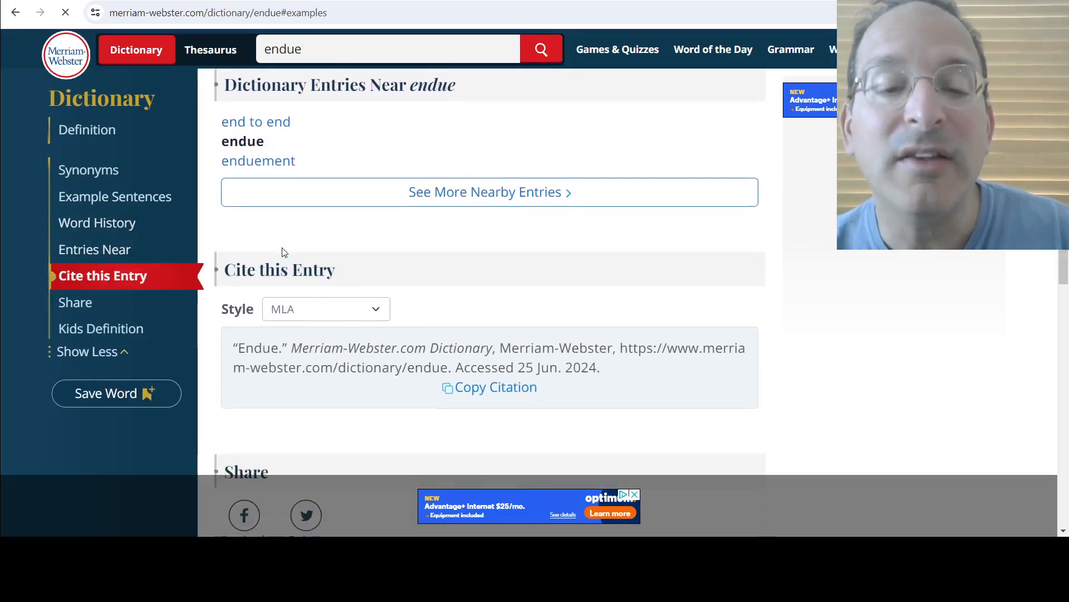
{"action": "scroll", "scroll_direction": "down", "scroll_amount": 3}
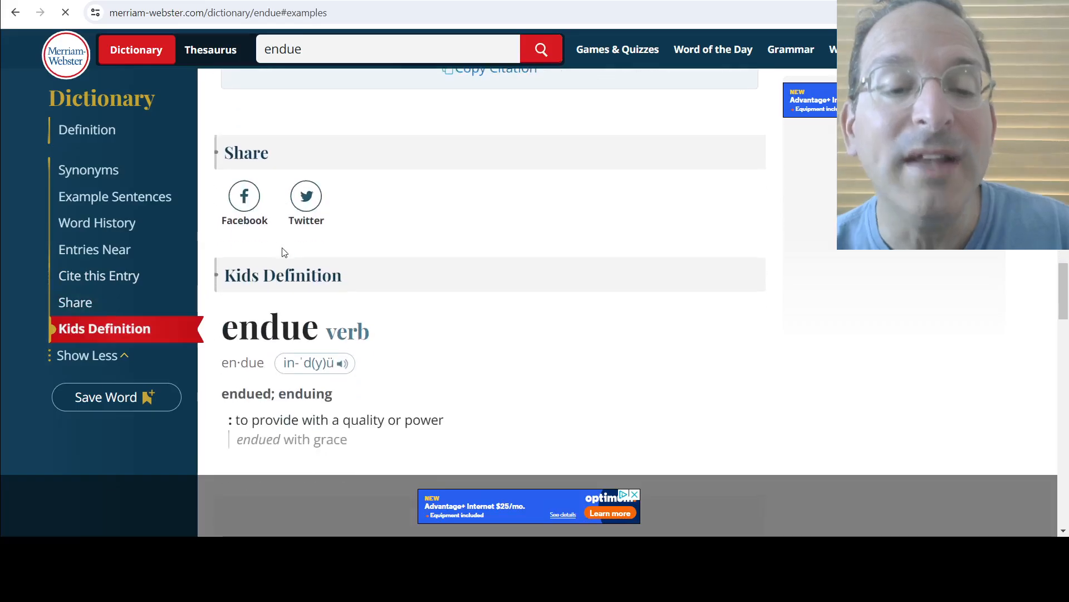
{"action": "scroll", "scroll_direction": "down", "scroll_amount": 3}
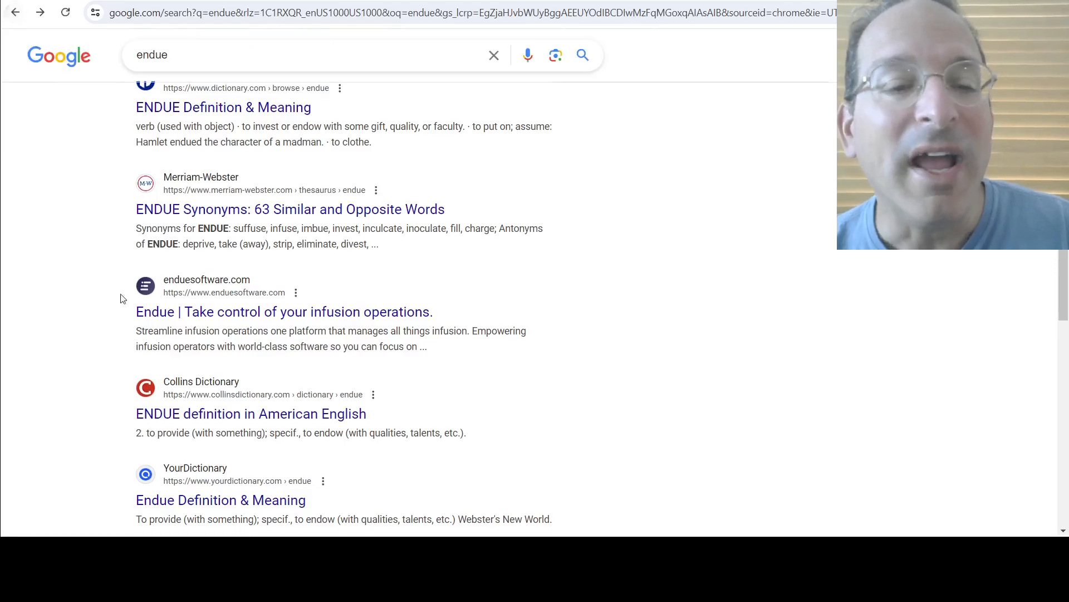
From the Google results, open Vocabulary.com's 'Endue - Definition, Meaning & Synonyms' entry
{"action": "scroll", "scroll_direction": "down", "scroll_amount": 3}
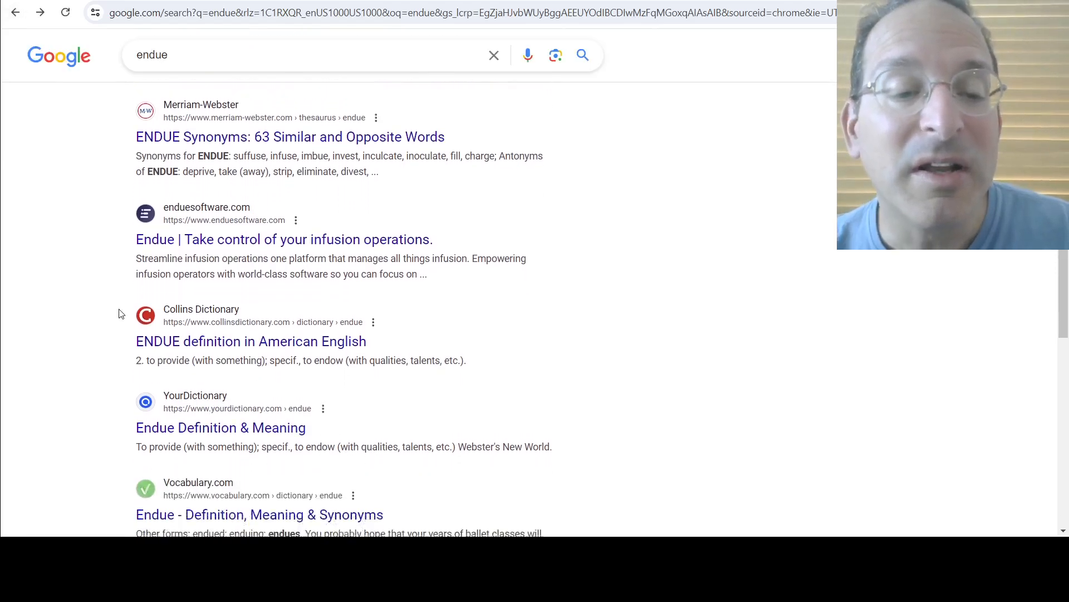
{"action": "scroll", "scroll_direction": "down", "scroll_amount": 3}
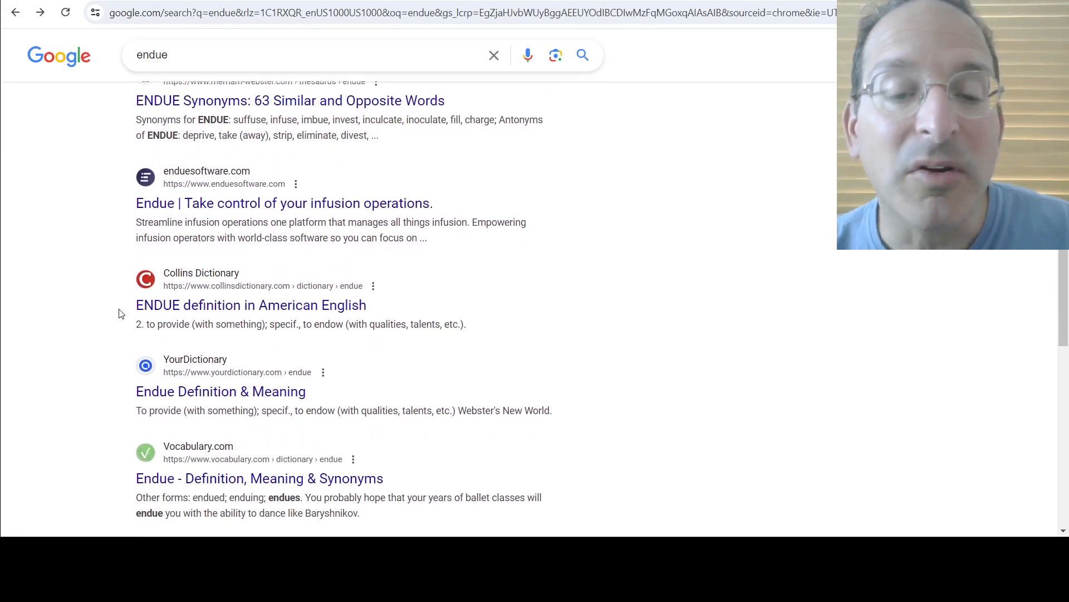
{"action": "left_click", "coordinate": [260, 478]}
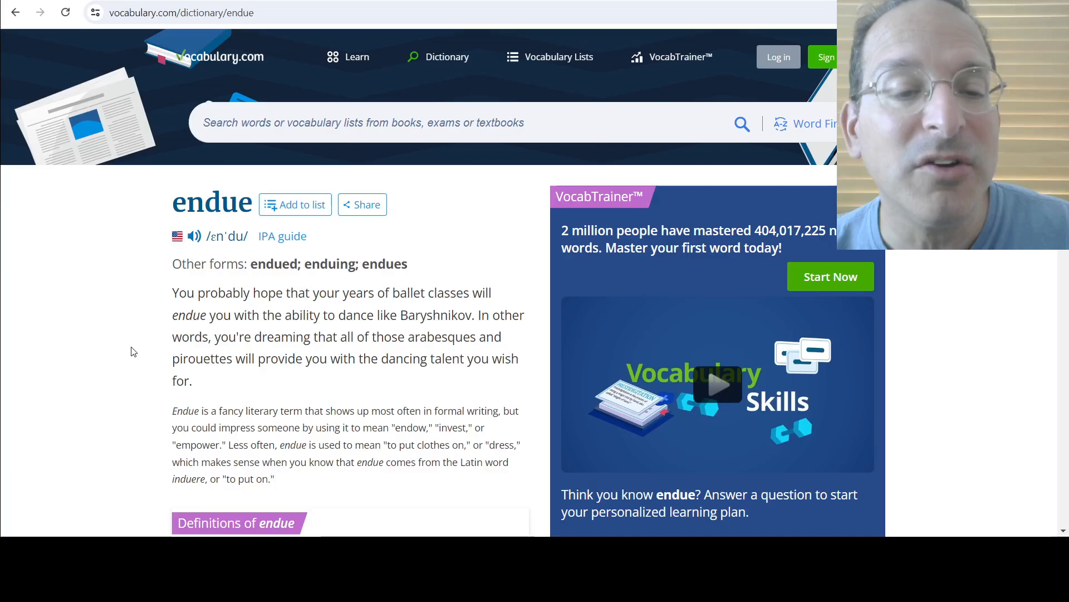
Highlight 'Endue is a fancy literary term' and the word 'endow' in the explanation
{"action": "double_click", "coordinate": [183, 410]}
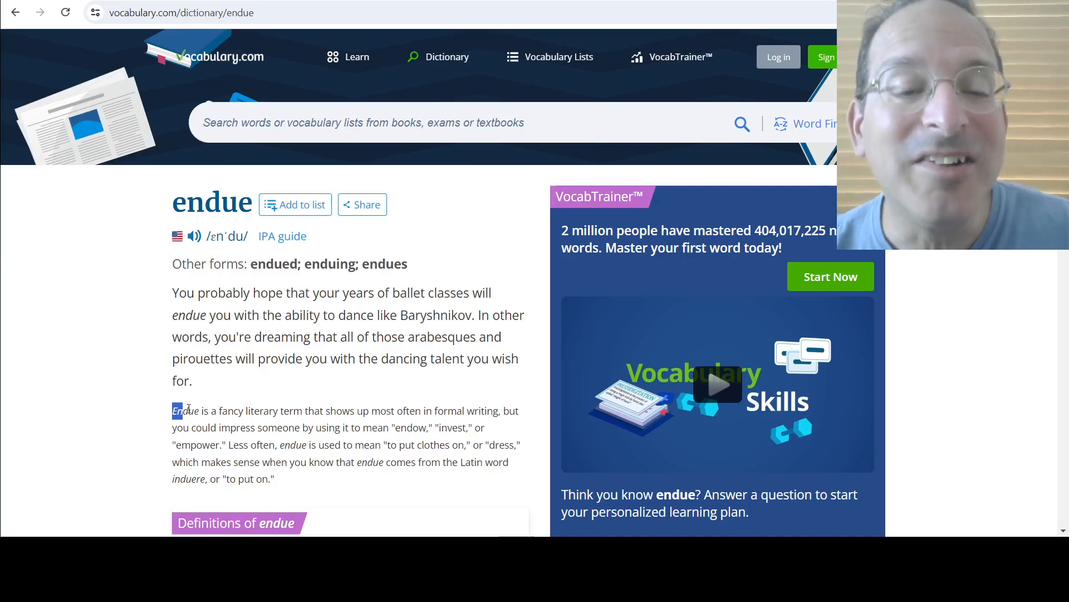
{"action": "left_click_drag", "start_coordinate": [173, 410], "coordinate": [301, 410]}
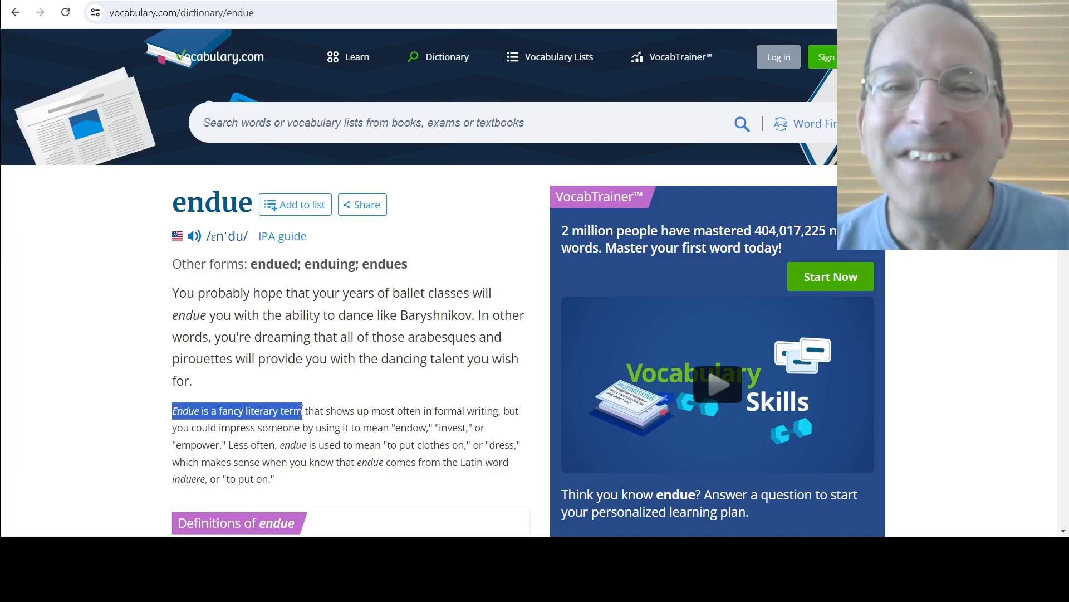
{"action": "scroll", "scroll_direction": "down", "scroll_amount": 3}
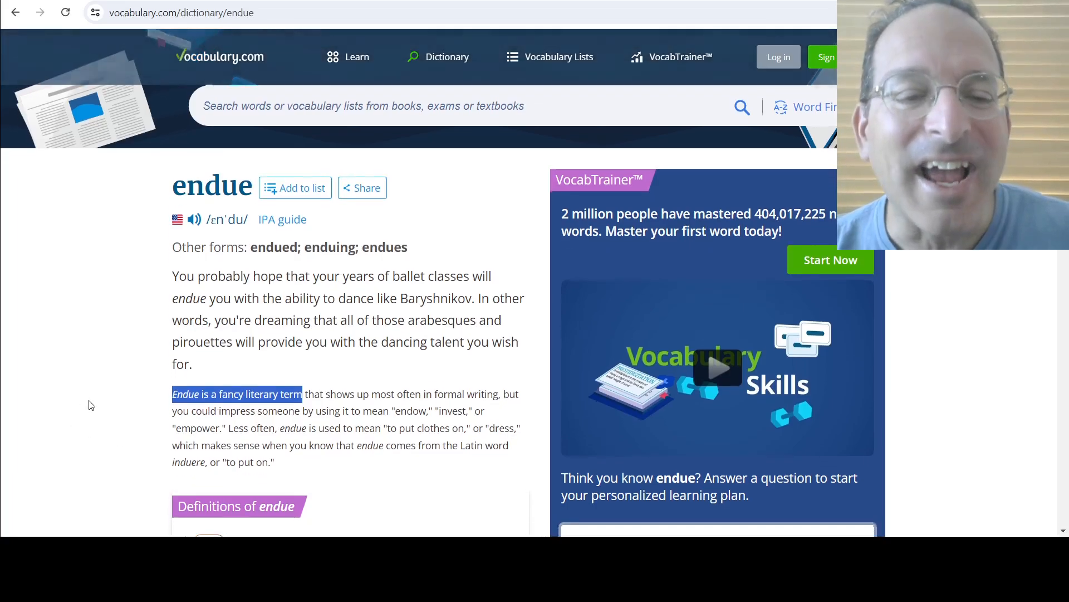
{"action": "scroll", "scroll_direction": "down", "scroll_amount": 3}
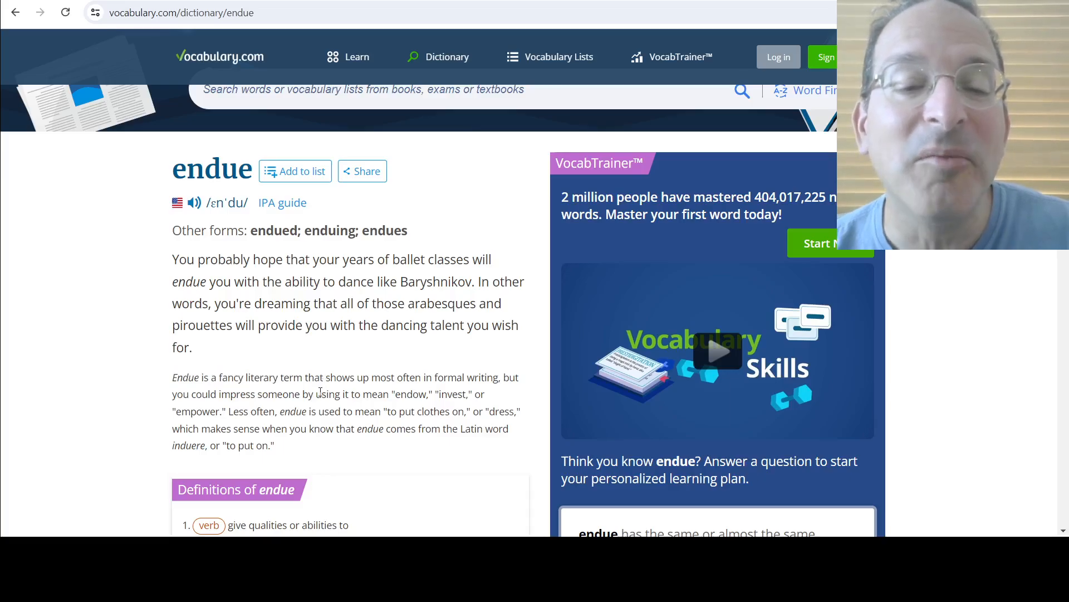
{"action": "double_click", "coordinate": [406, 393]}
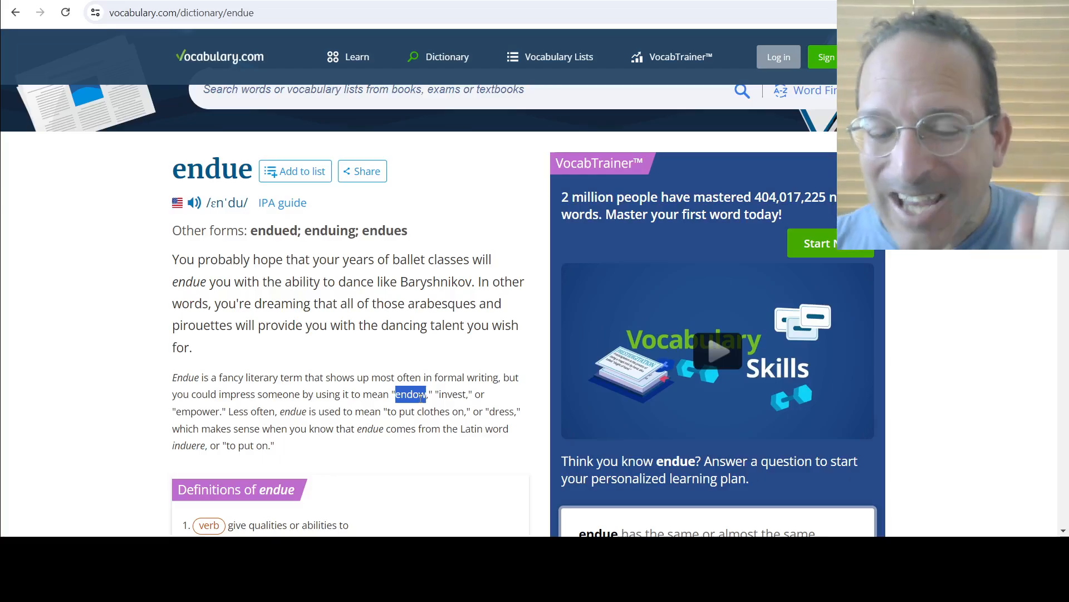
Scroll down through the definition, synonyms and citation to the example sentences from books and articles
{"action": "scroll", "scroll_direction": "down", "scroll_amount": 3}
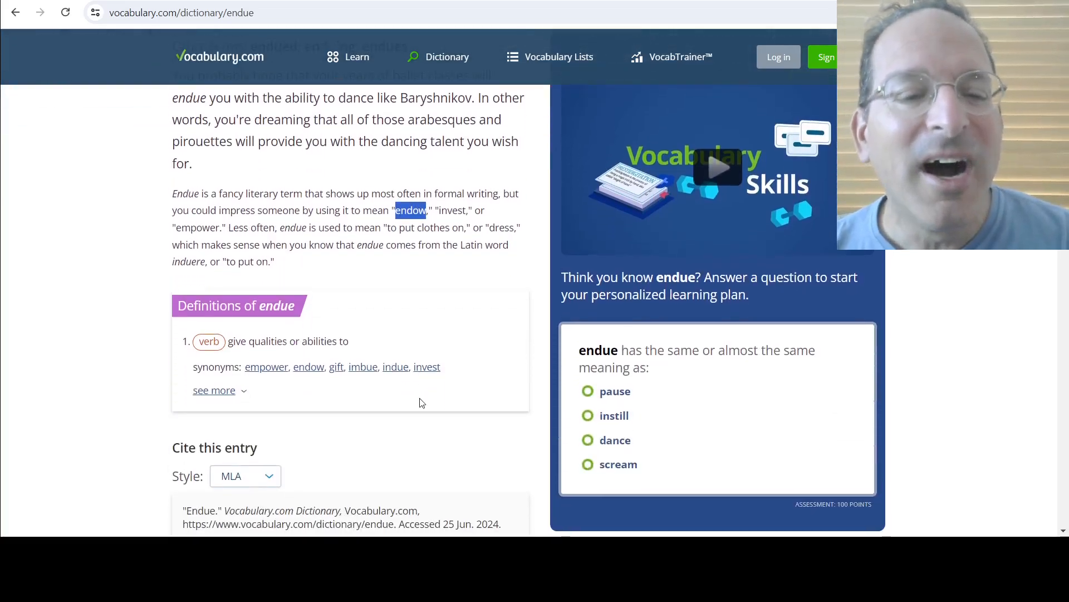
{"action": "scroll", "scroll_direction": "down", "scroll_amount": 3}
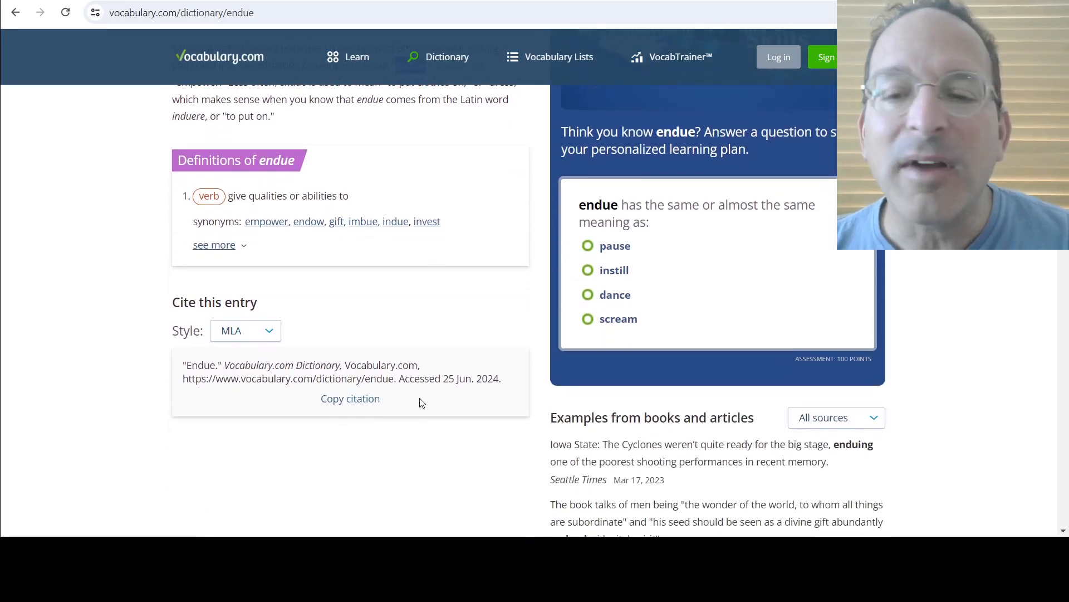
{"action": "scroll", "scroll_direction": "down", "scroll_amount": 3}
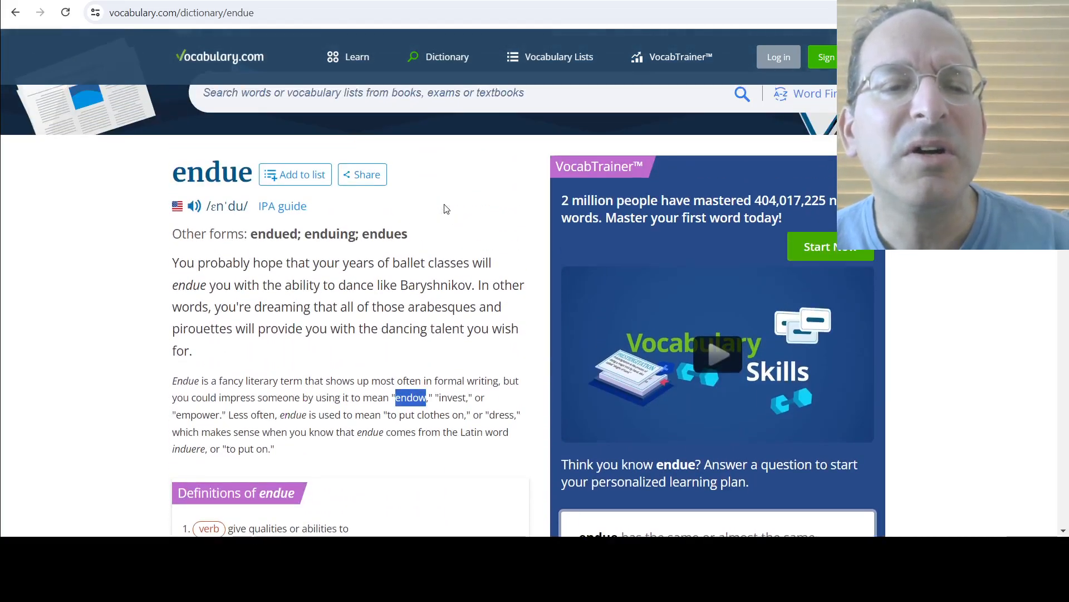
{"action": "scroll", "scroll_direction": "down", "scroll_amount": 3}
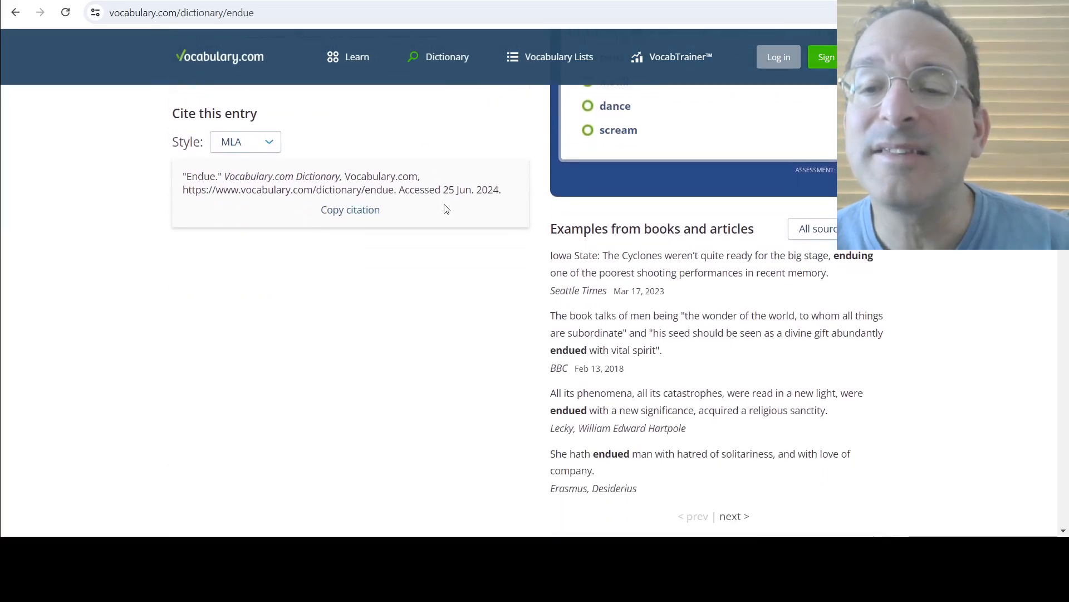
{"action": "mouse_move", "coordinate": [528, 286]}
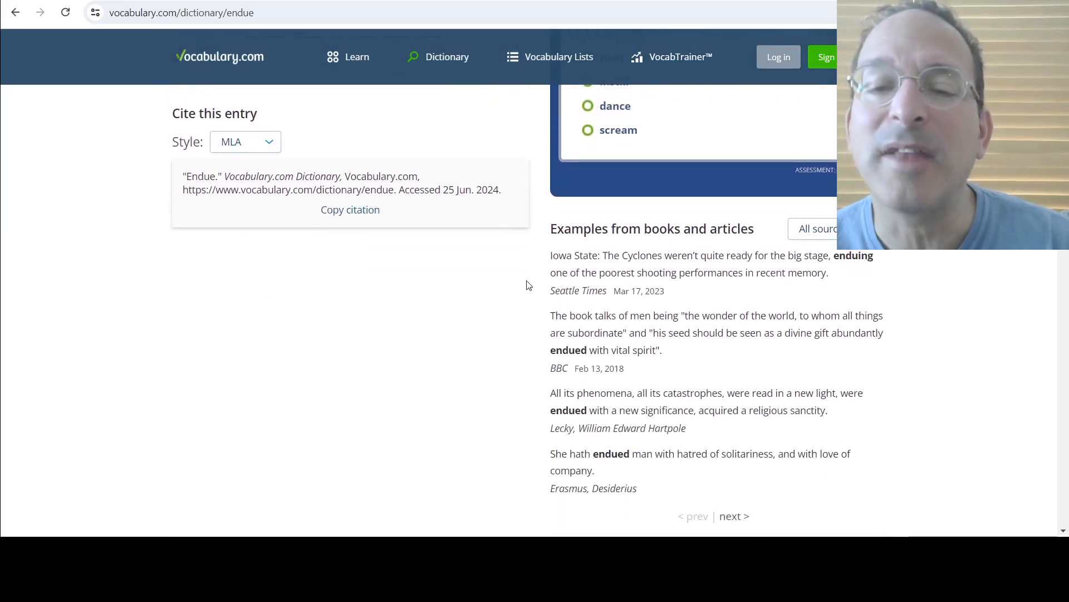
{"action": "scroll", "scroll_direction": "down", "scroll_amount": 3}
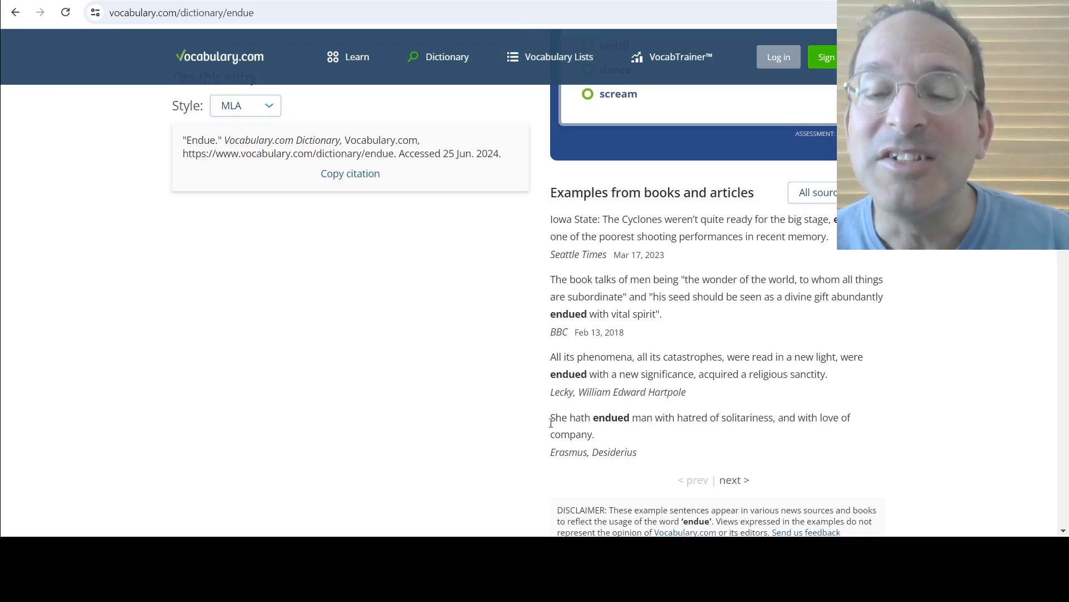
{"action": "mouse_move", "coordinate": [509, 423]}
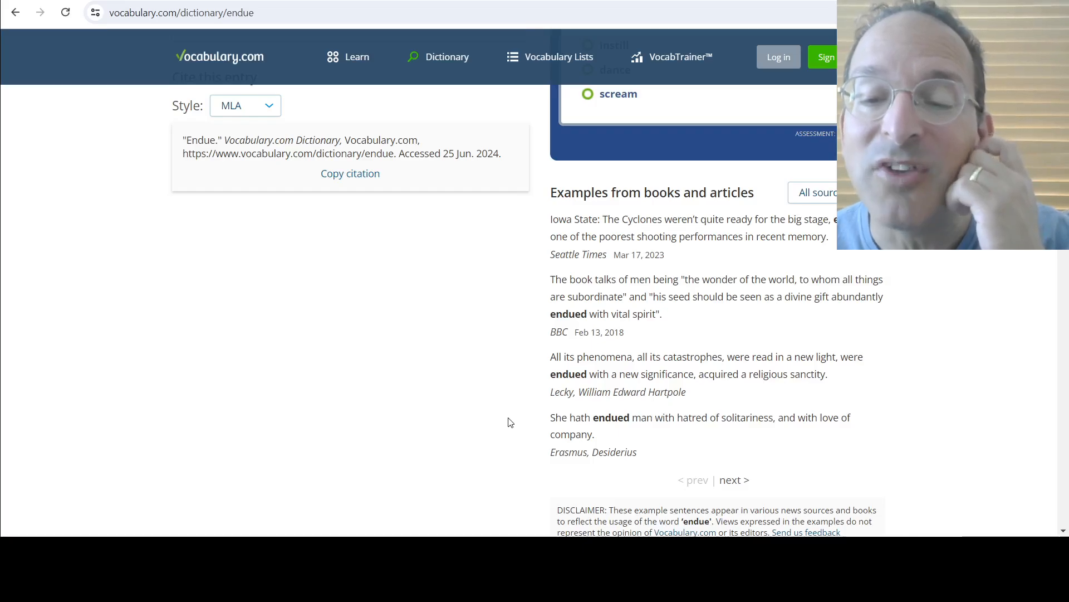